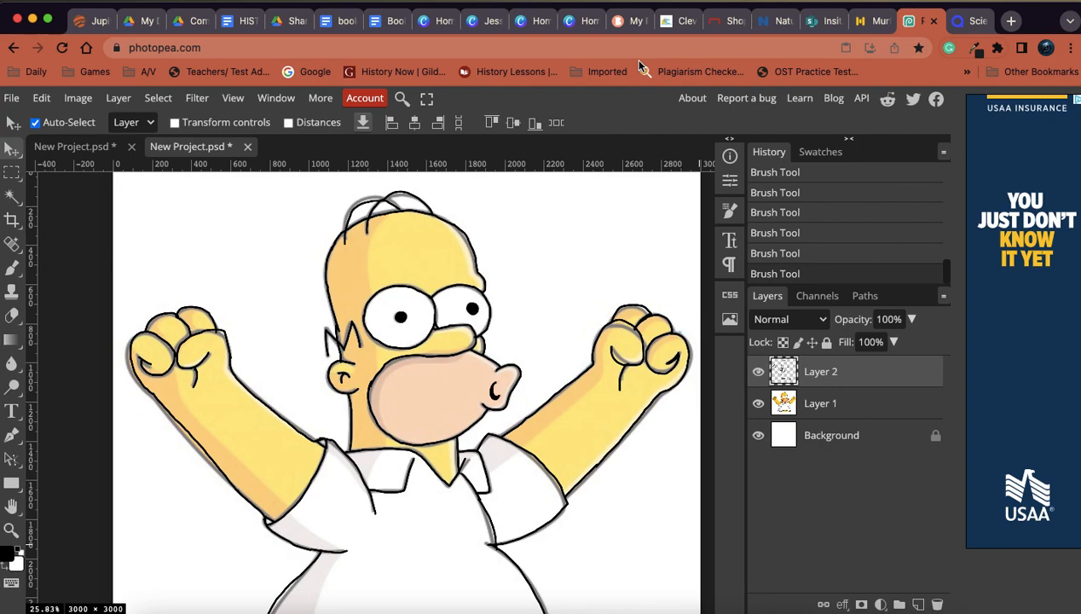
pyautogui.moveTo(763, 262)
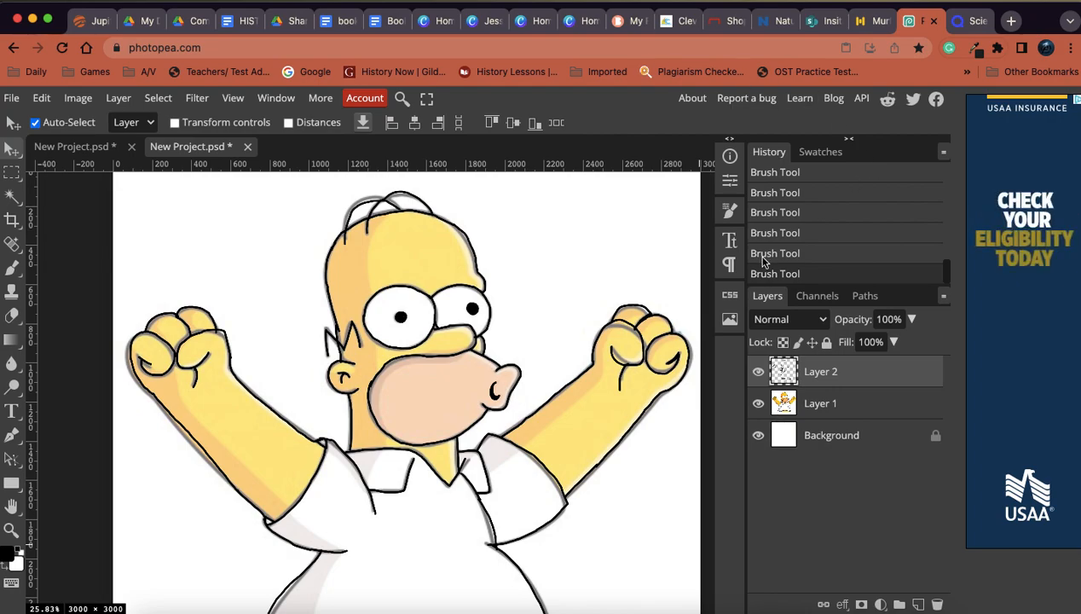
pyautogui.moveTo(437, 249)
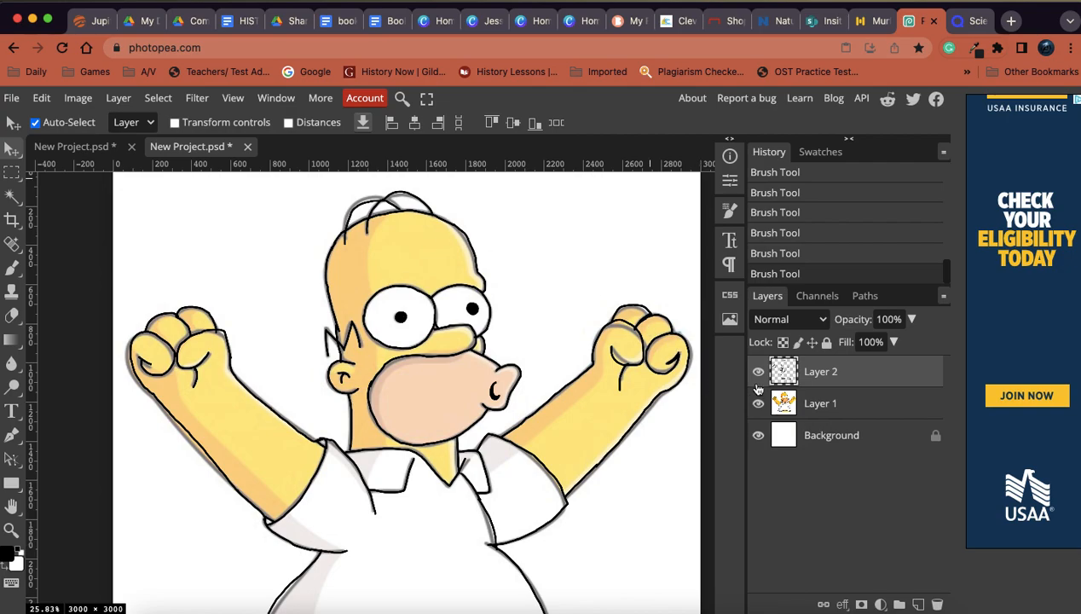
# Select Layer 1, toggle its visibility to compare, then hide the Layer 2 line tracing.
pyautogui.click(758, 370)
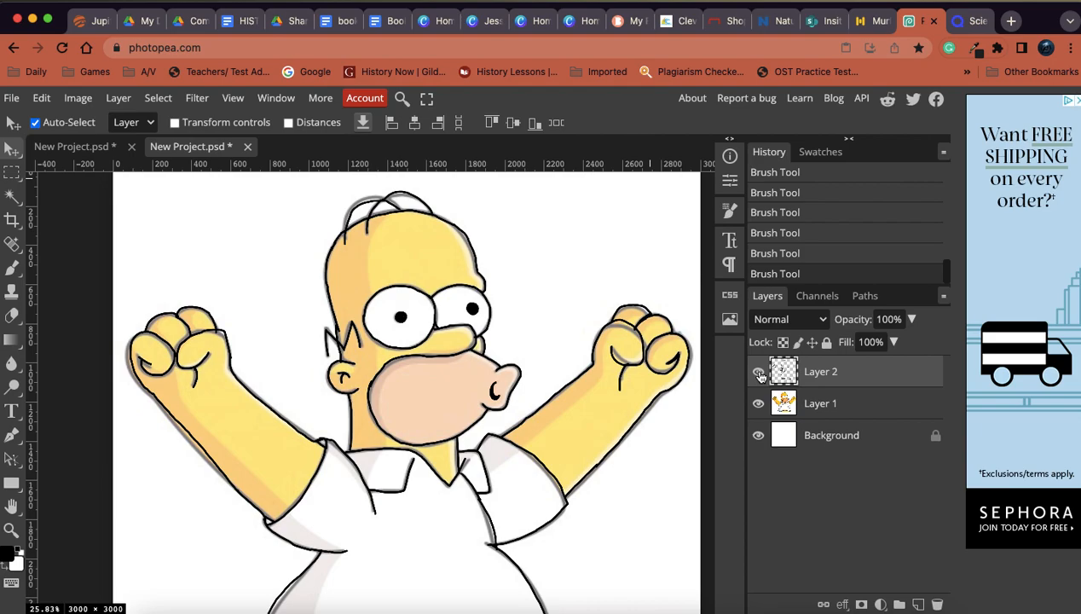
pyautogui.click(758, 371)
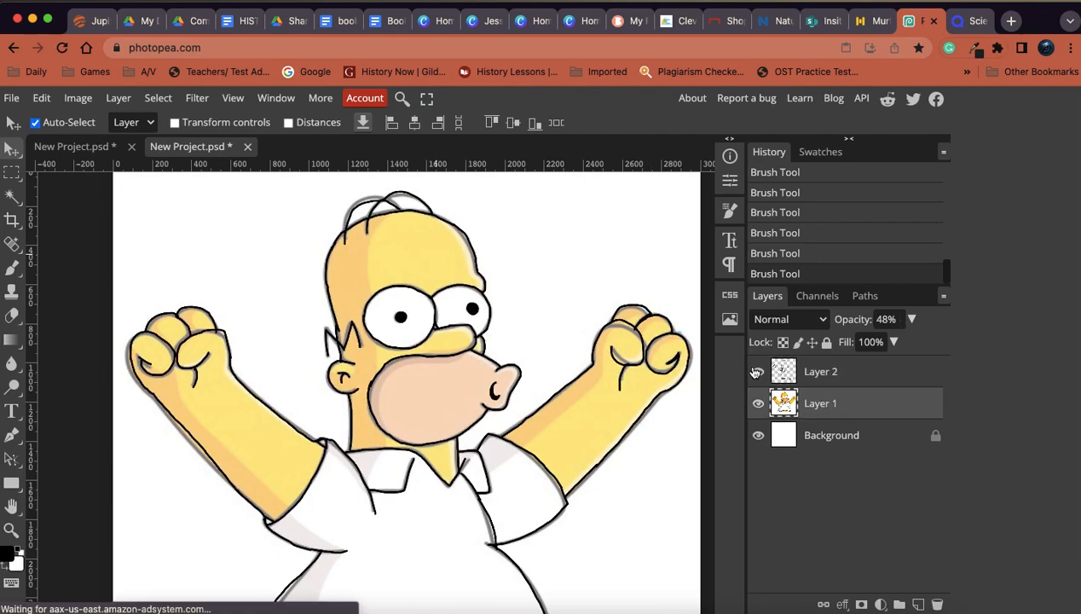
pyautogui.click(757, 371)
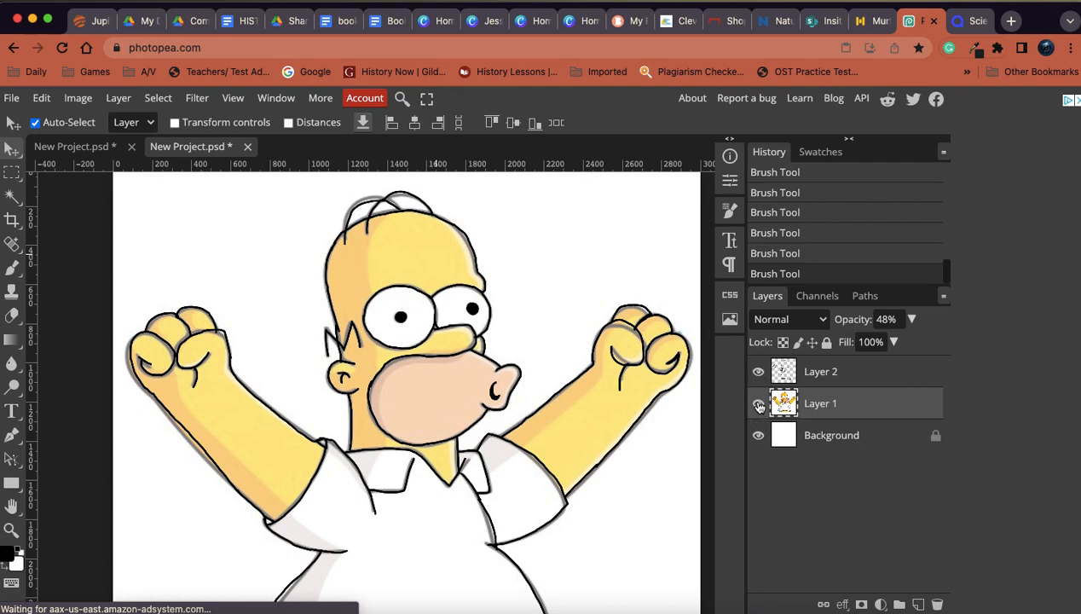
pyautogui.click(758, 403)
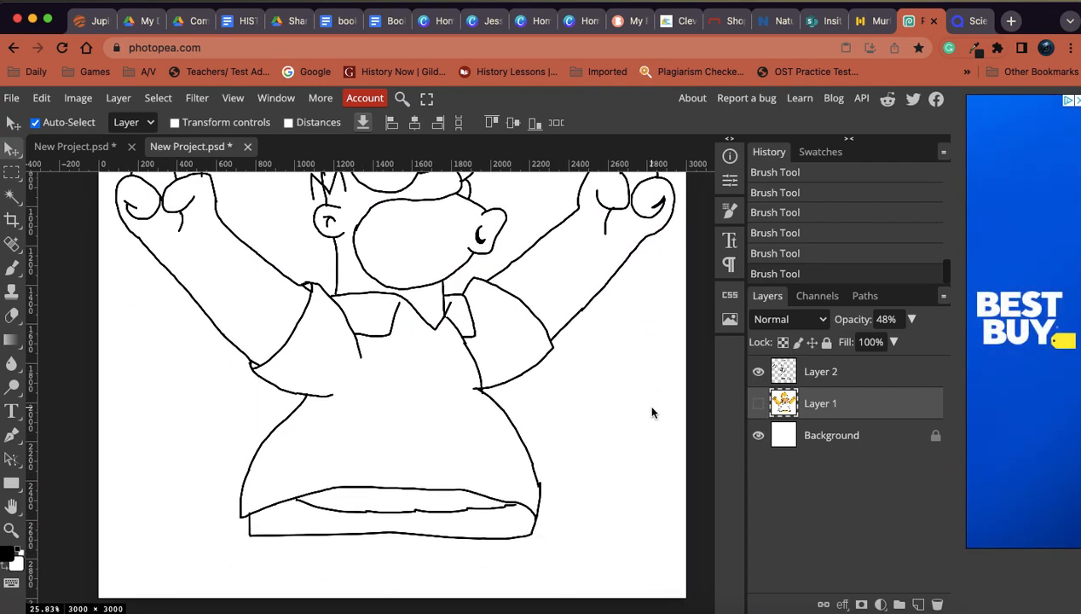
pyautogui.scroll(-3)
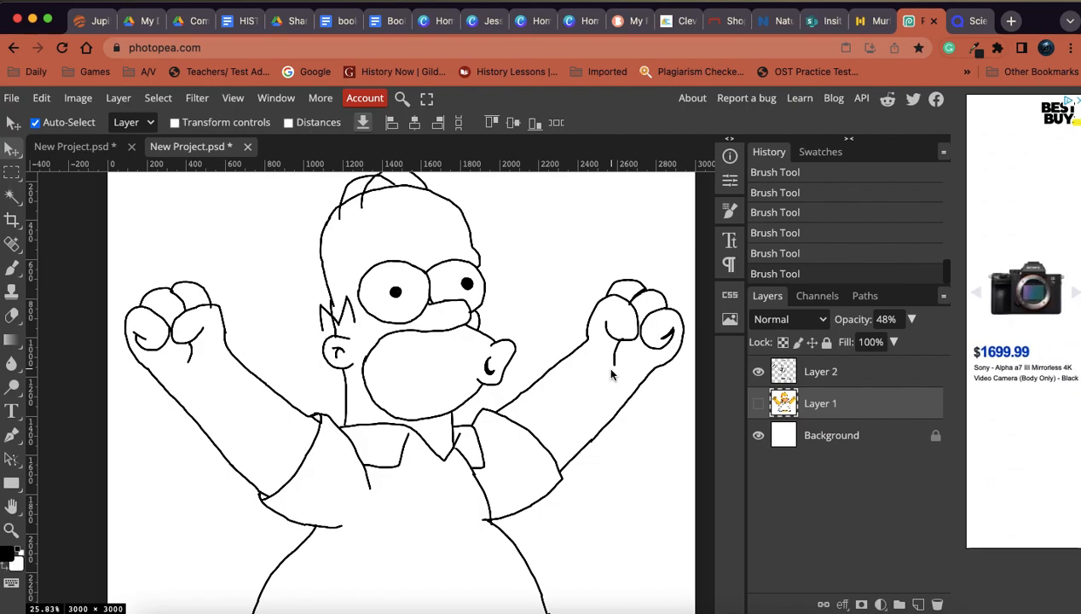
pyautogui.click(758, 403)
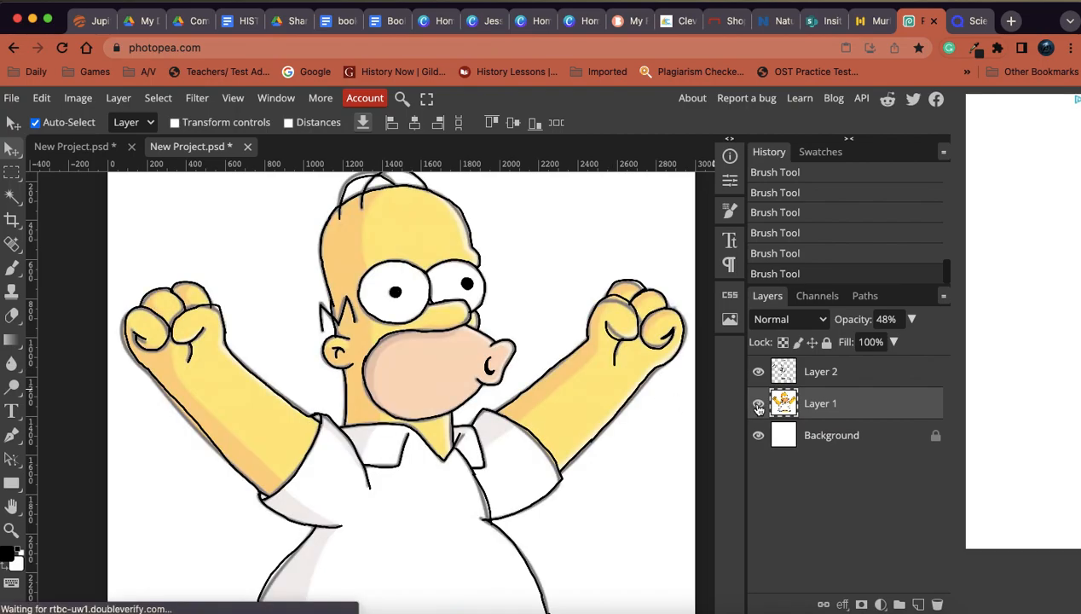
pyautogui.click(757, 370)
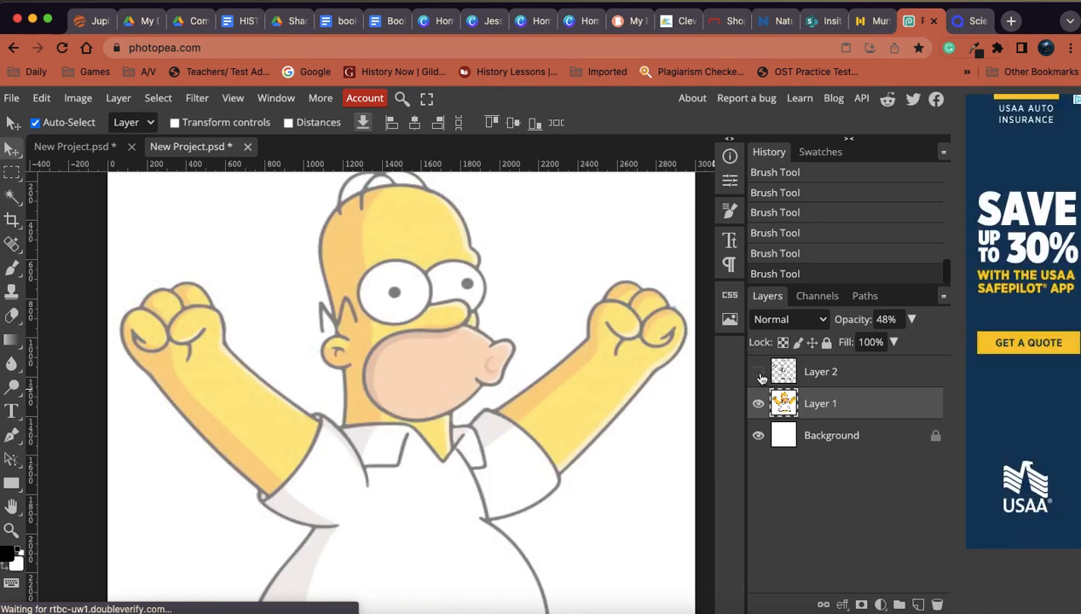
# Raise Layer 1's opacity to 100% and turn Layer 2 and Layer 1 visibility back on.
pyautogui.click(757, 371)
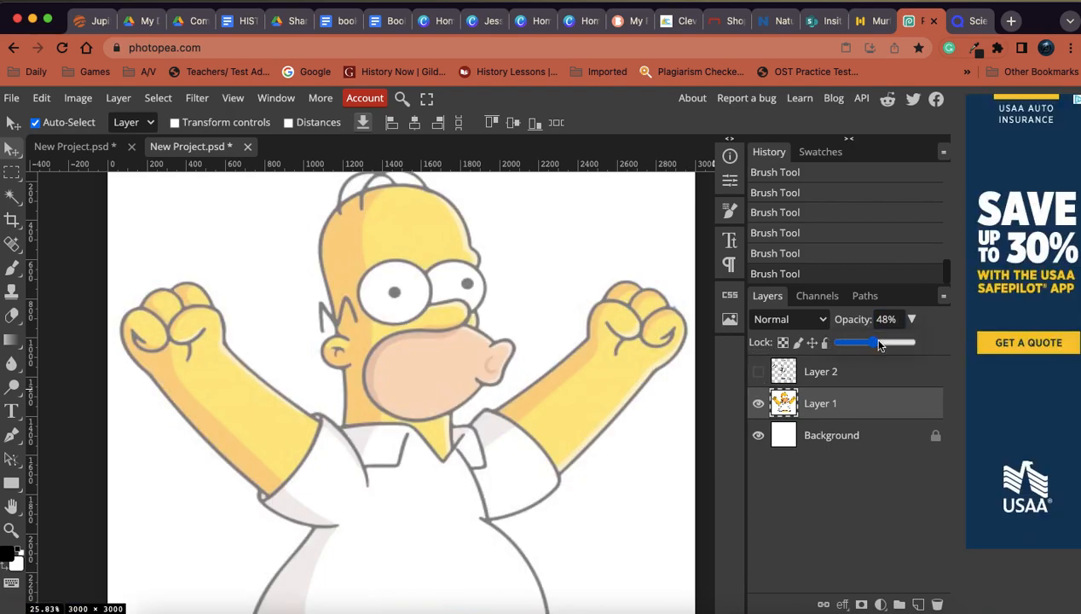
pyautogui.moveTo(877, 342); pyautogui.dragTo(914, 342)
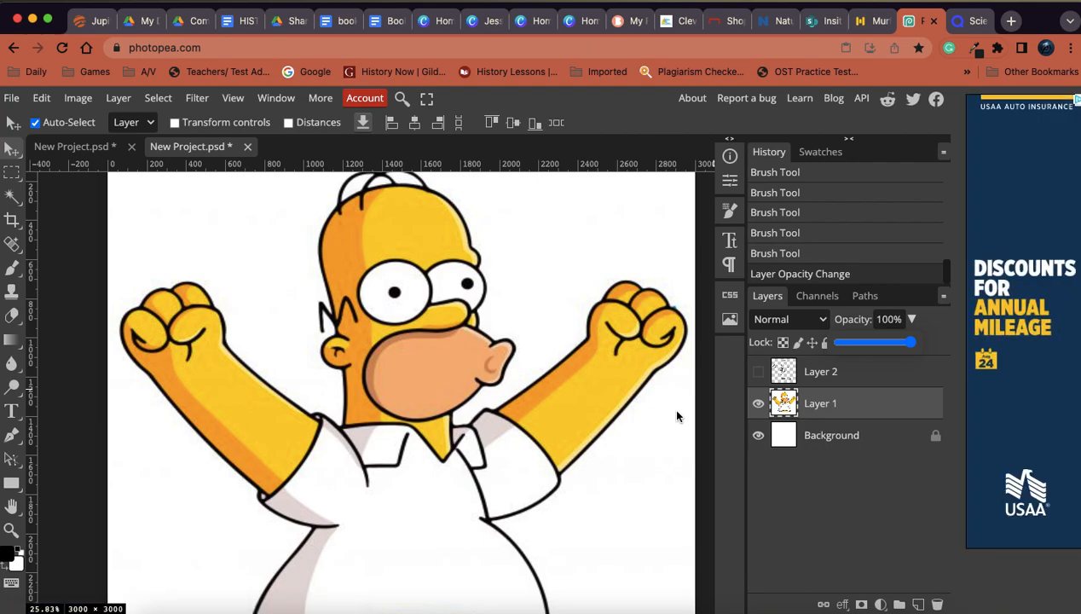
pyautogui.click(757, 371)
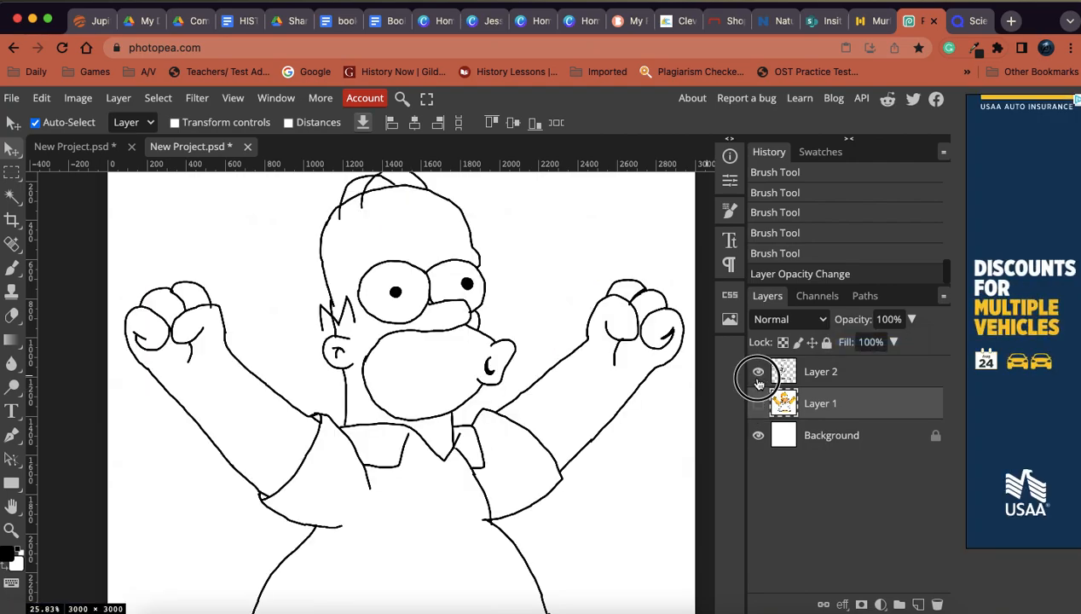
pyautogui.click(756, 403)
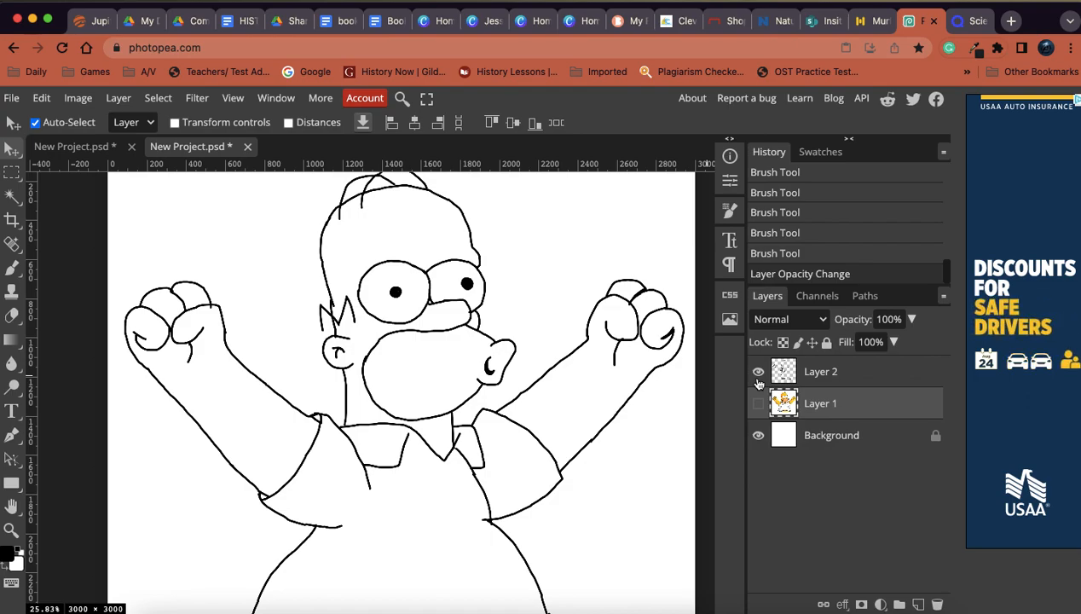
pyautogui.click(757, 403)
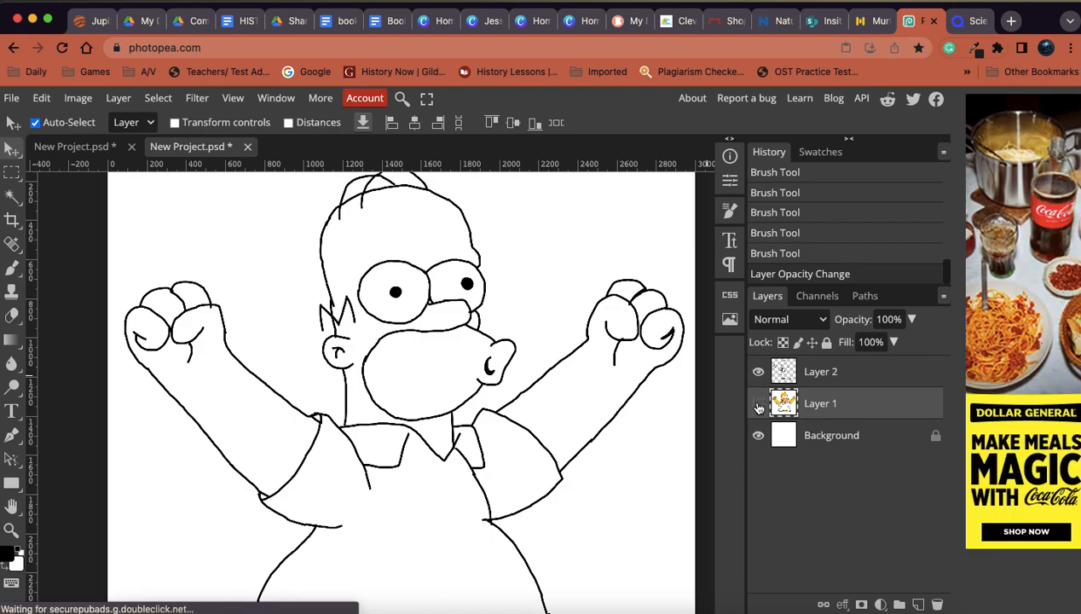
pyautogui.click(757, 403)
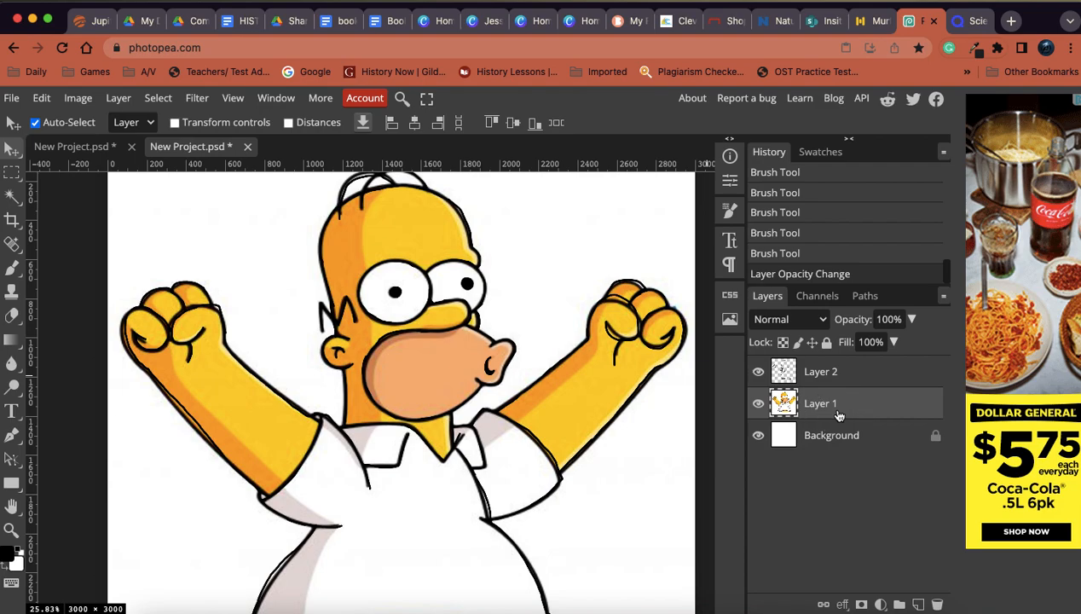
pyautogui.moveTo(12, 266)
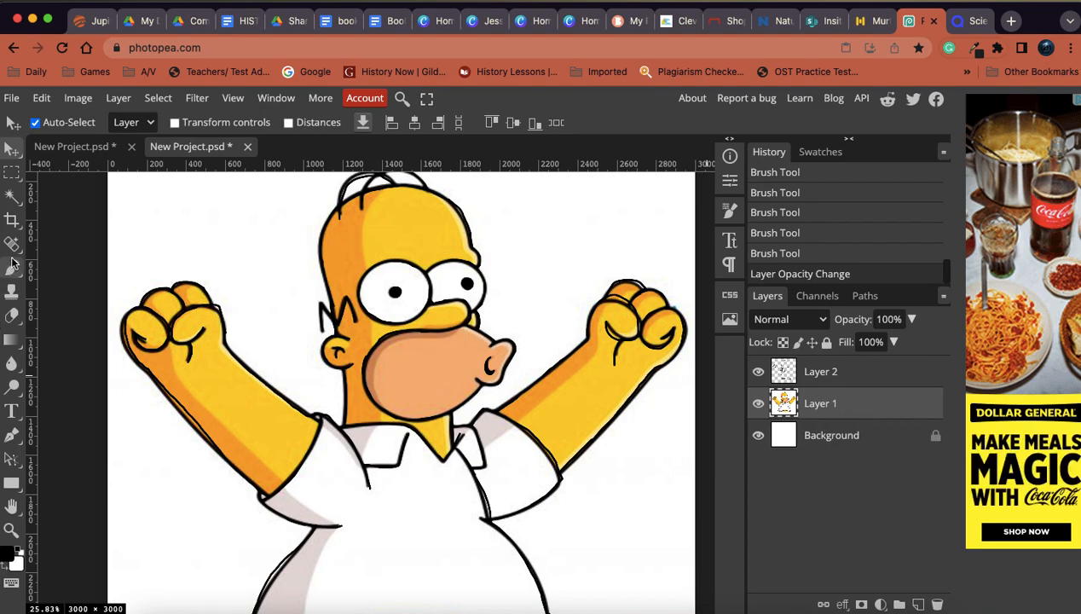
pyautogui.moveTo(17, 354)
pyautogui.write('eye')
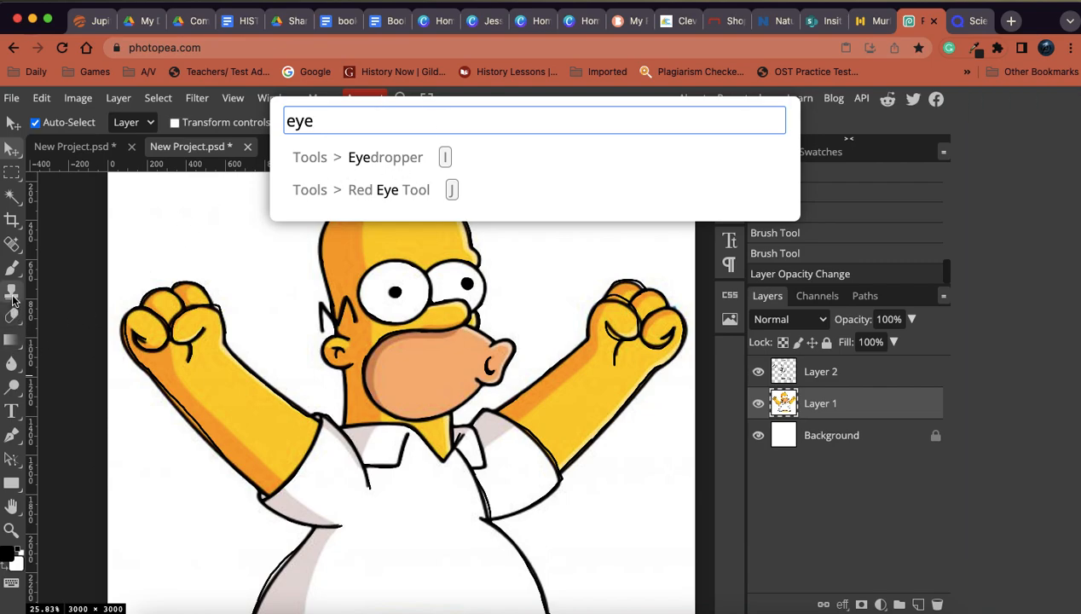
# Browse the 'eye' tool search, Paint Bucket, healing and crop tool groups to find Eyedropper.
pyautogui.click(386, 157)
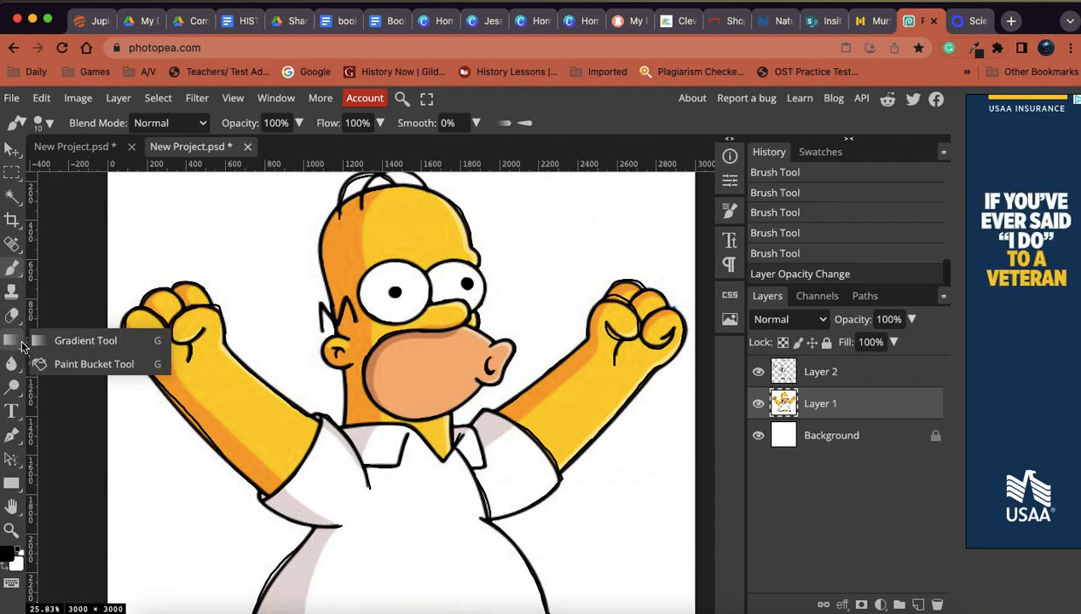
pyautogui.click(93, 364)
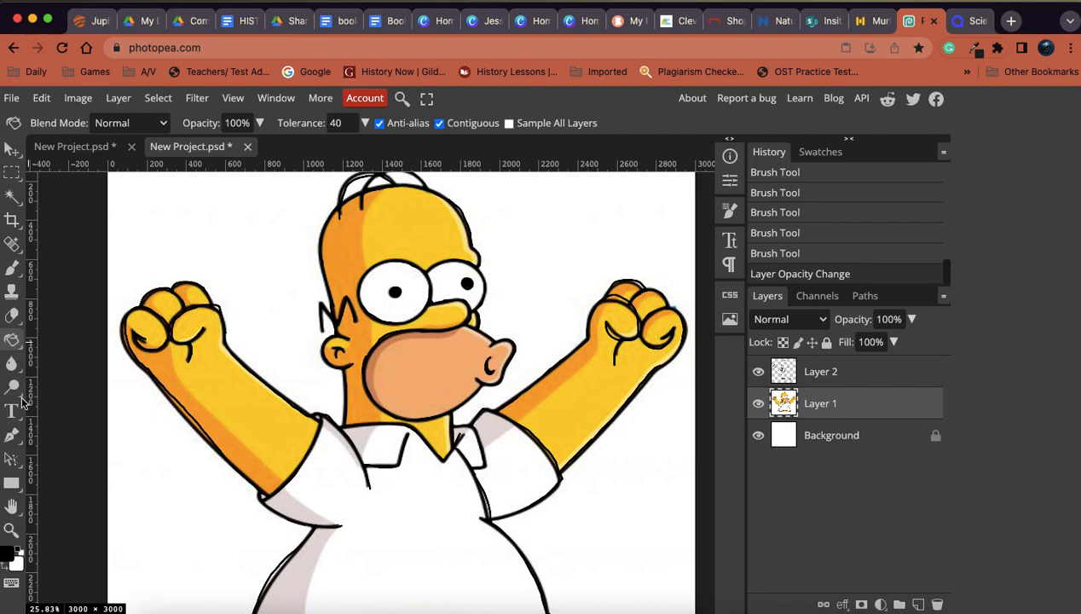
pyautogui.click(12, 388)
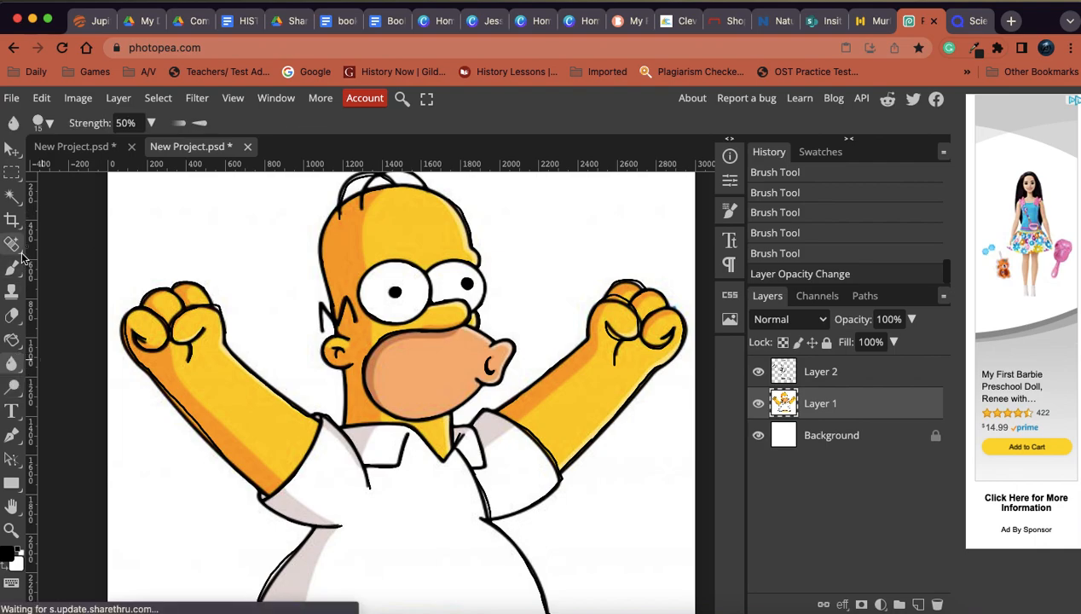
pyautogui.click(12, 245)
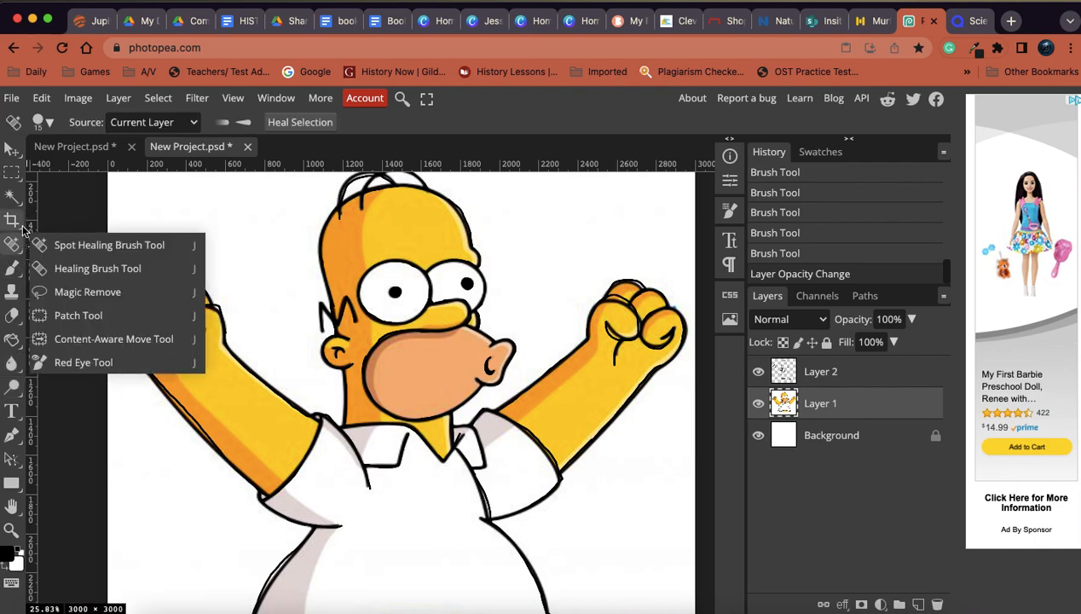
pyautogui.click(12, 221)
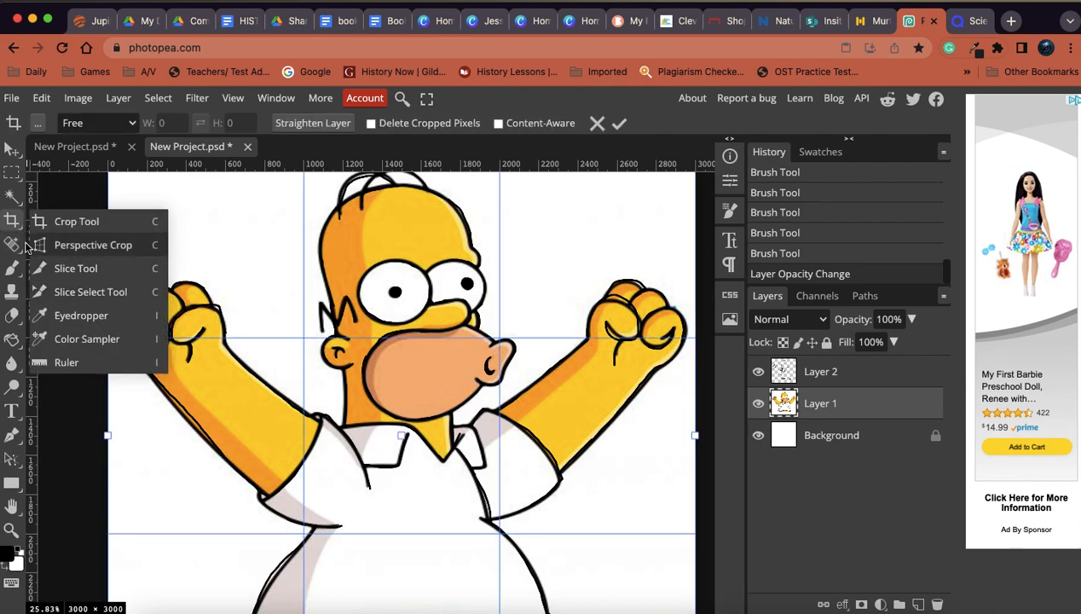
pyautogui.moveTo(81, 316)
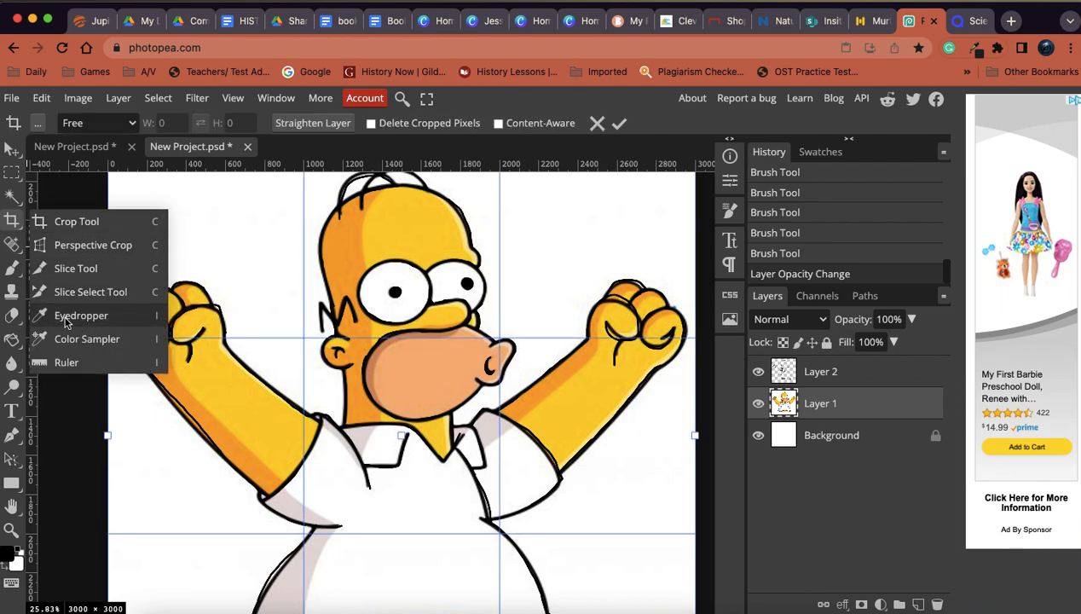
# Use the Eyedropper to sample Homer's yellow skin from Layer 1.
pyautogui.click(81, 315)
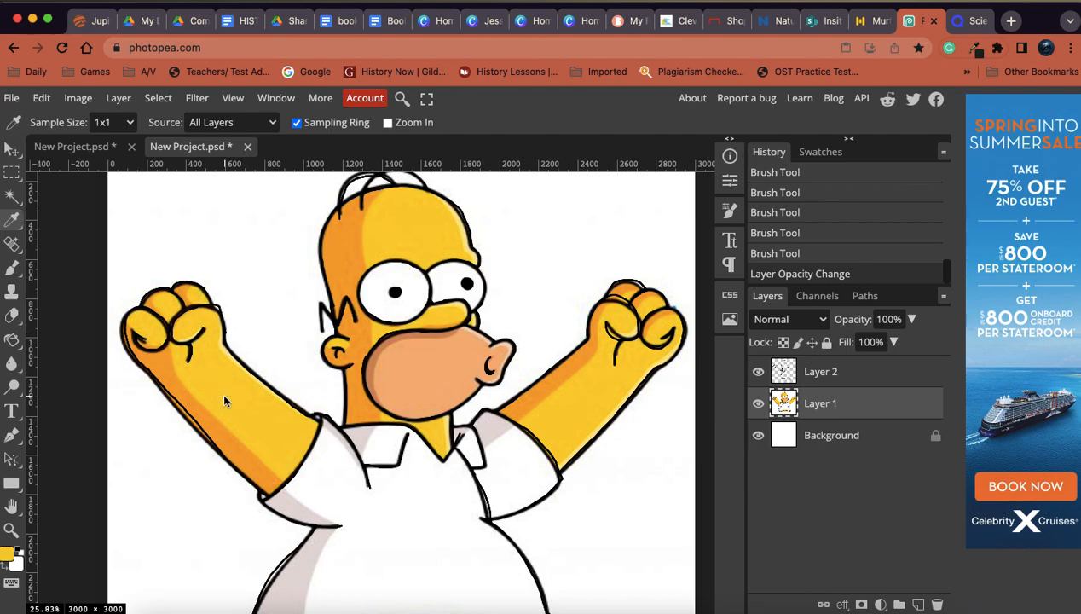
pyautogui.moveTo(213, 403)
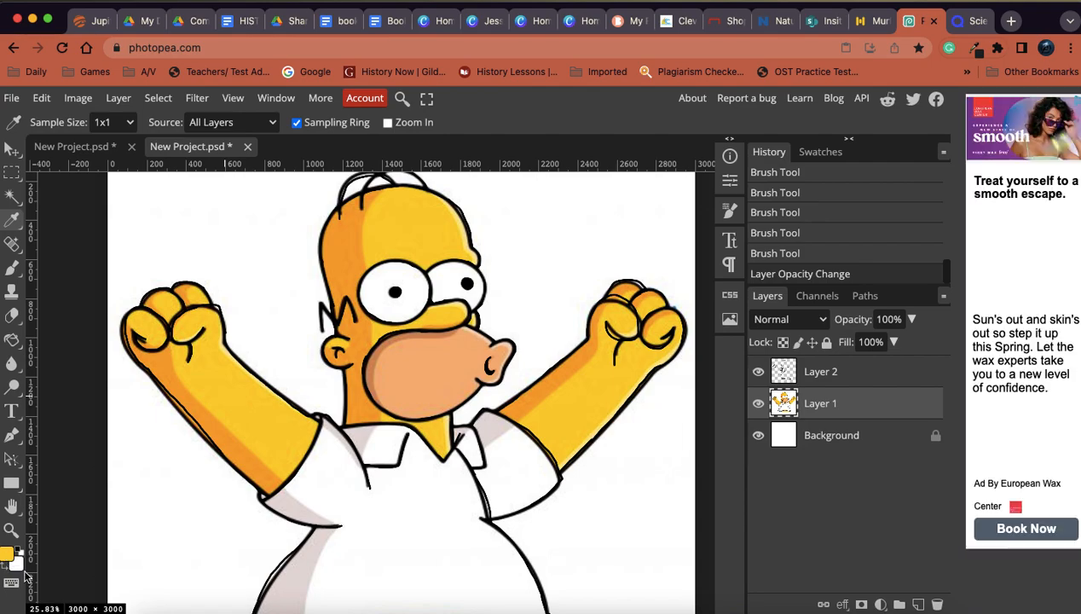
pyautogui.moveTo(226, 384)
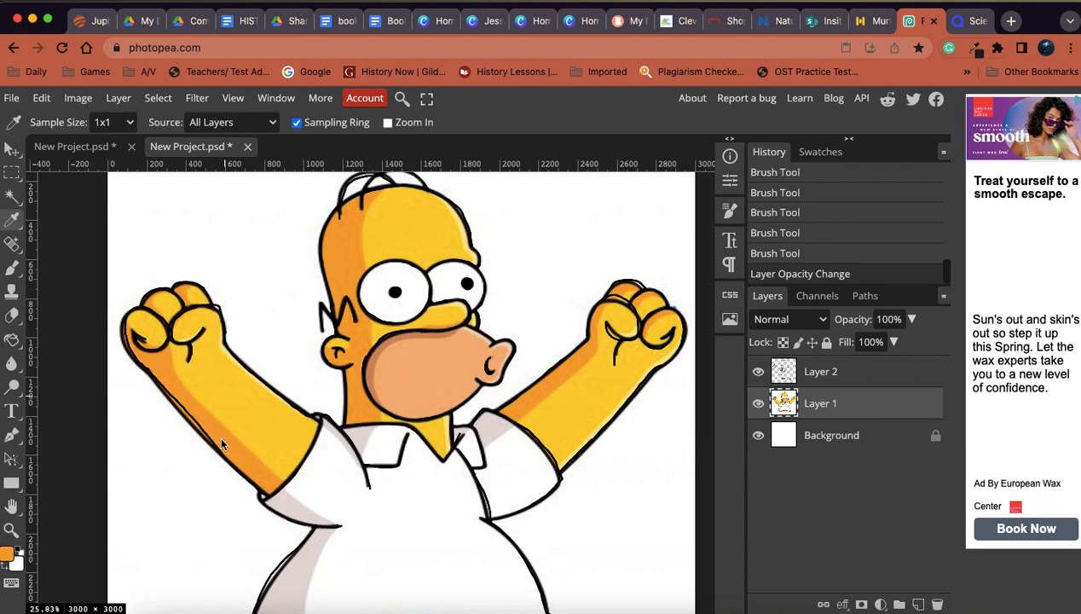
pyautogui.moveTo(17, 554)
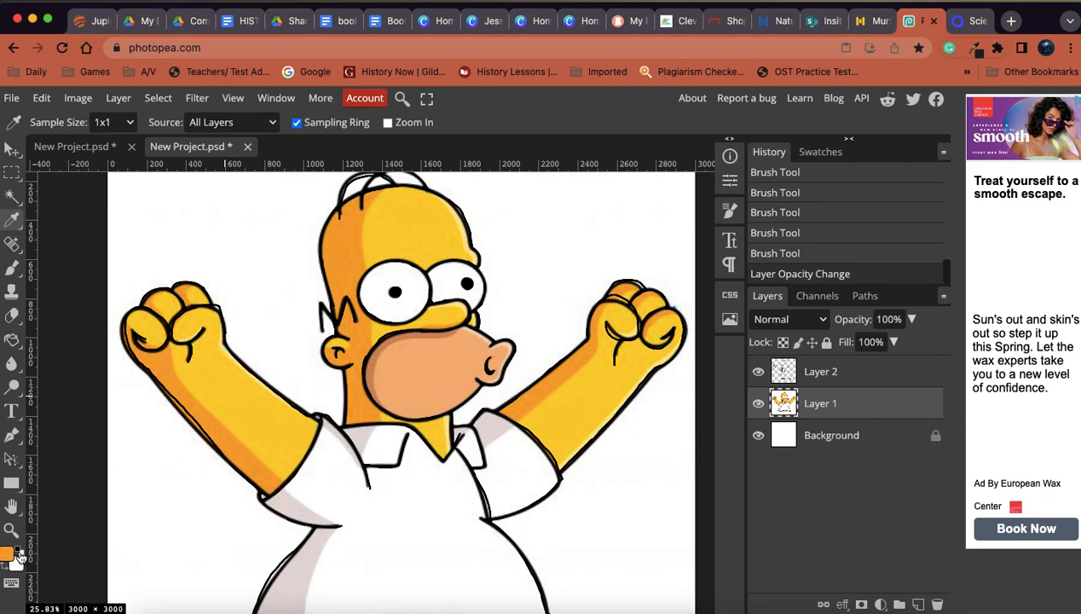
pyautogui.moveTo(47, 510)
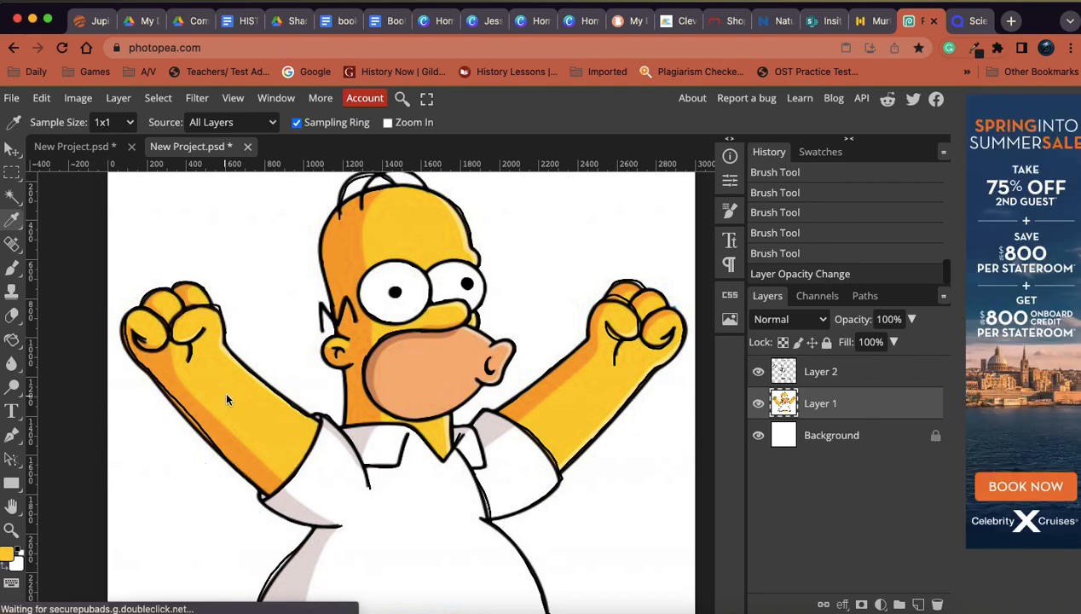
pyautogui.moveTo(765, 346)
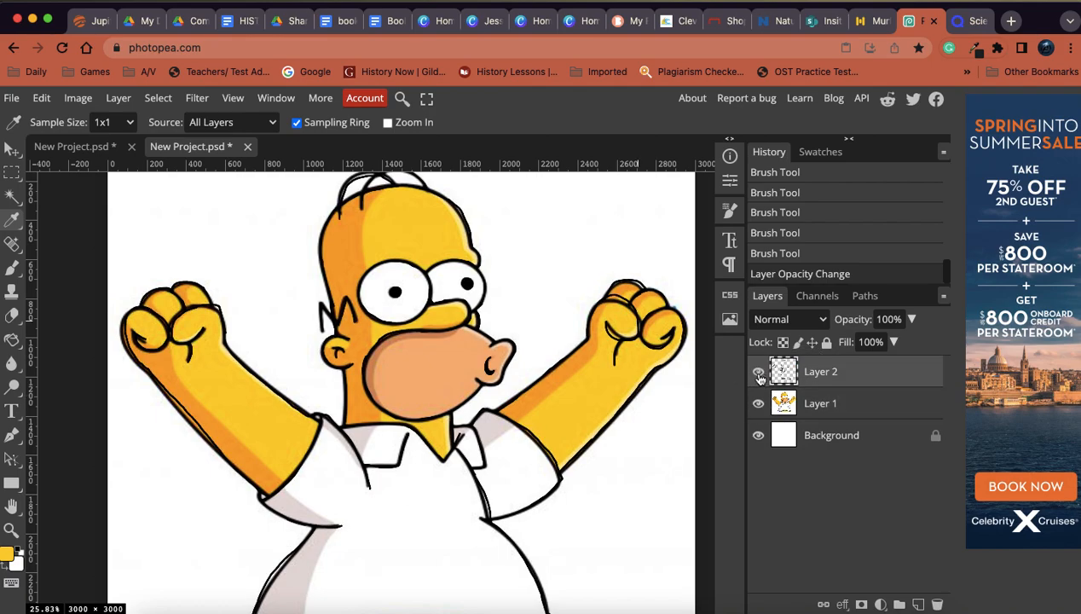
# Bucket-fill yellow into the head, neck, left fist, right arm and right fist, toggling Layer 1 to compare.
pyautogui.click(757, 403)
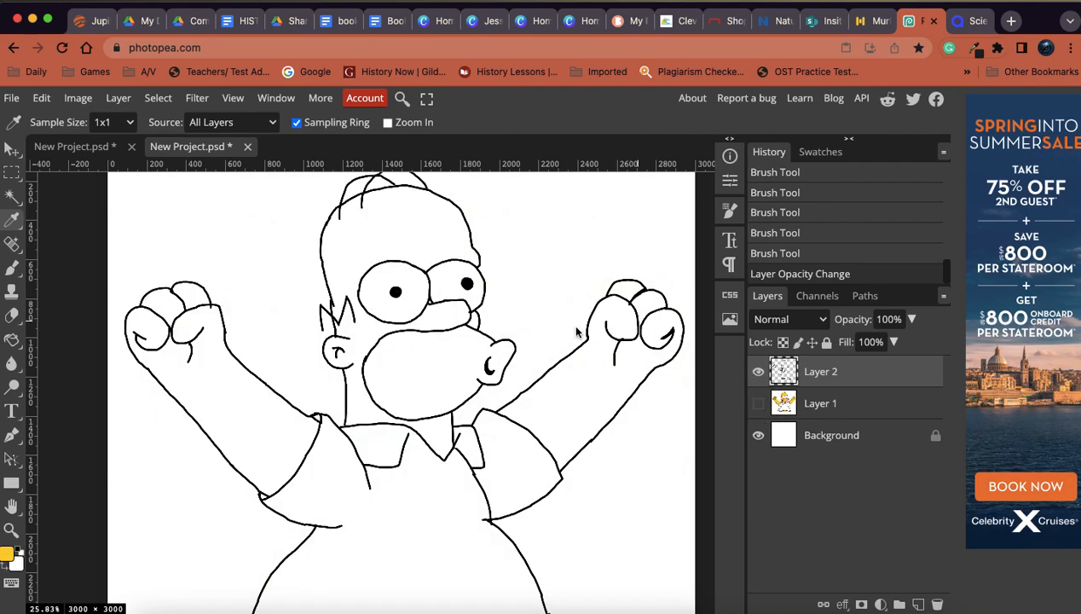
pyautogui.moveTo(21, 563)
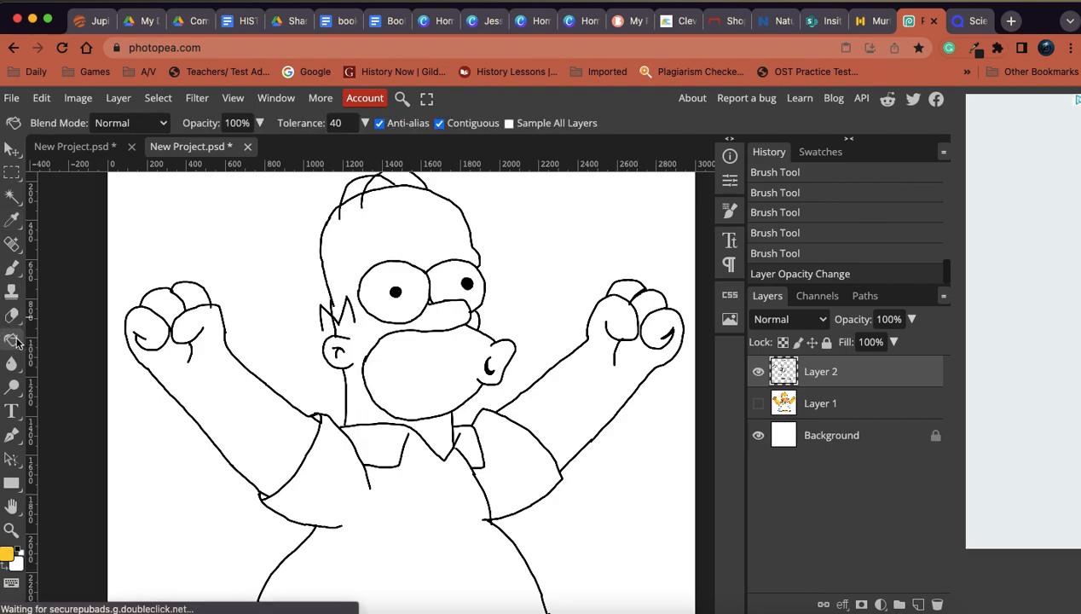
pyautogui.moveTo(371, 228)
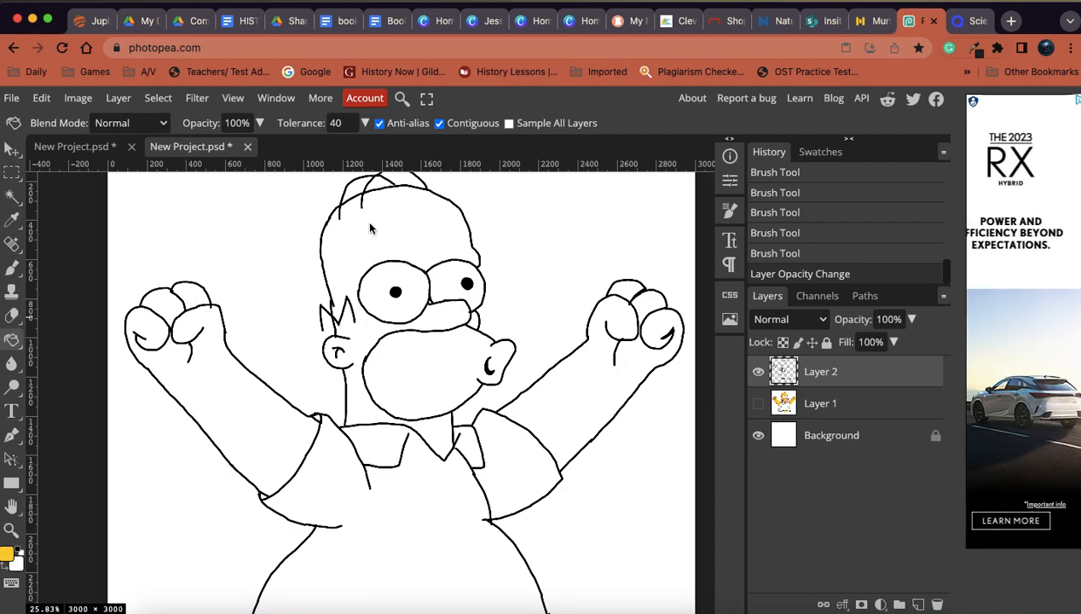
pyautogui.click(375, 236)
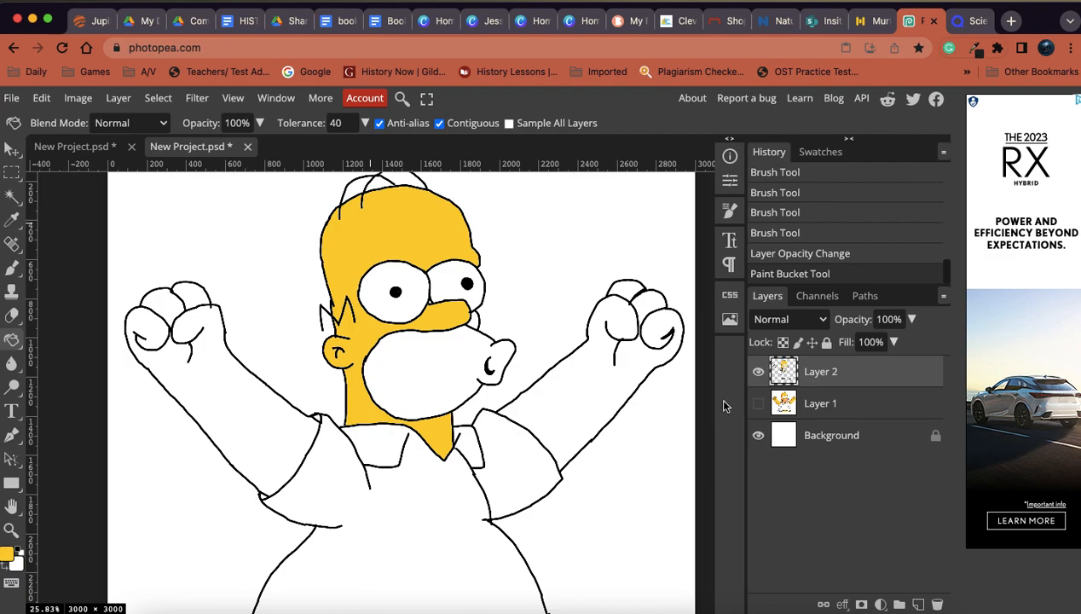
pyautogui.click(758, 404)
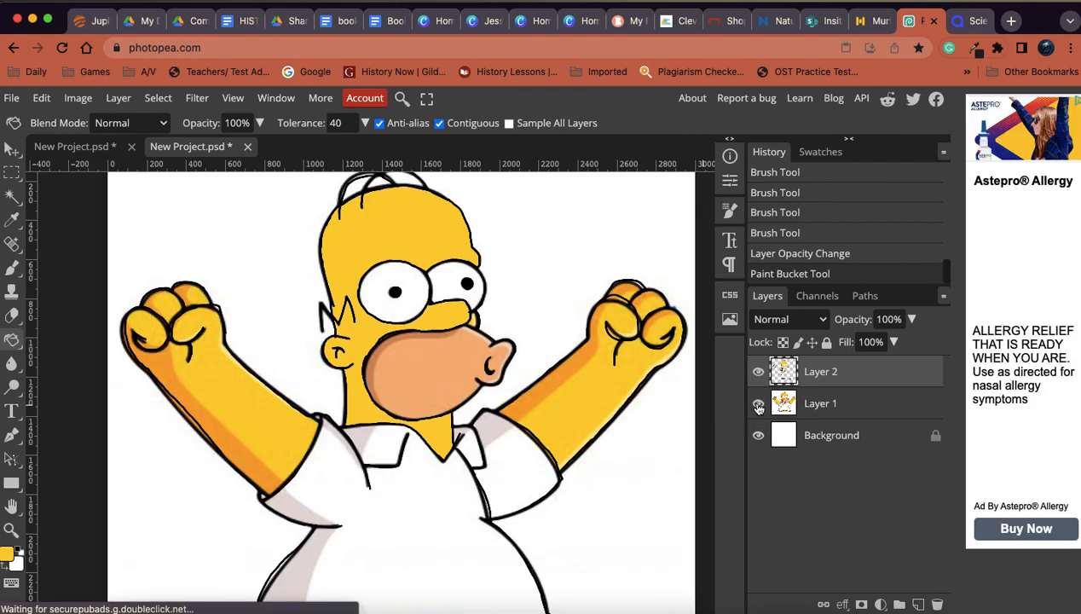
pyautogui.click(758, 403)
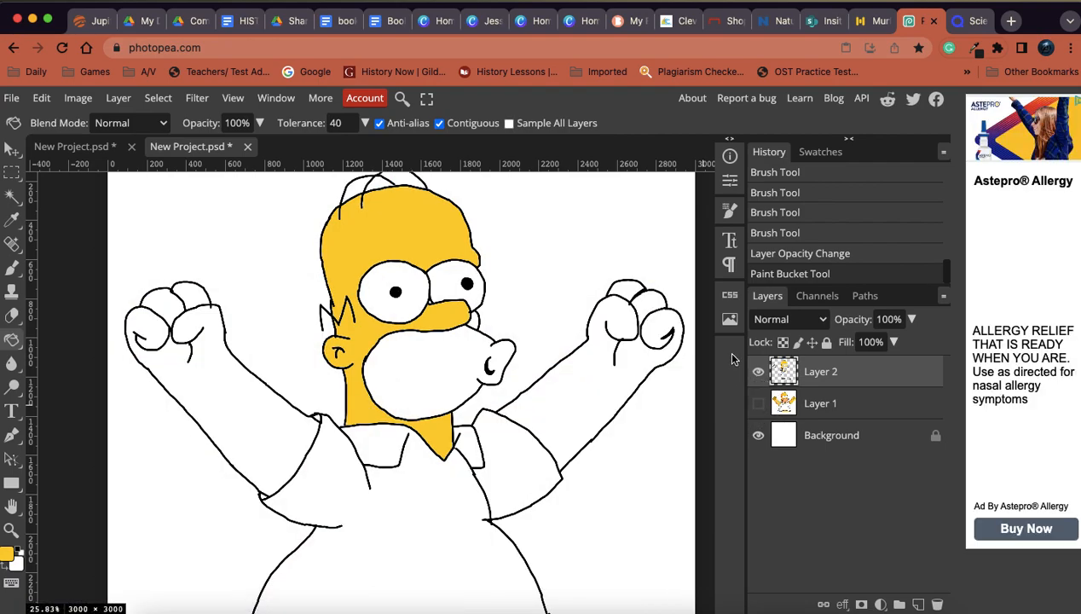
pyautogui.moveTo(537, 299)
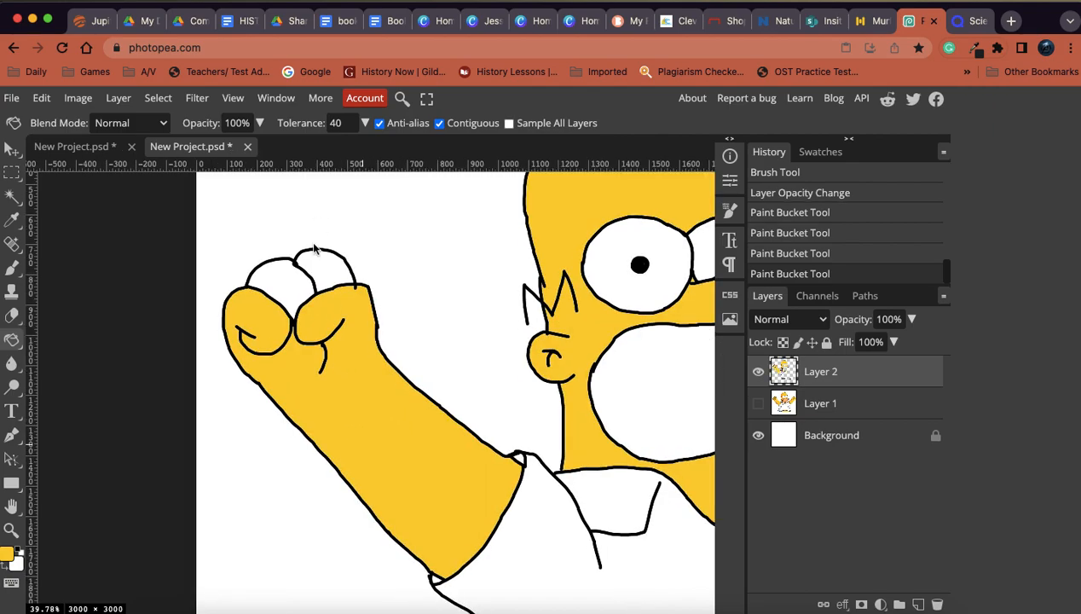
pyautogui.click(290, 286)
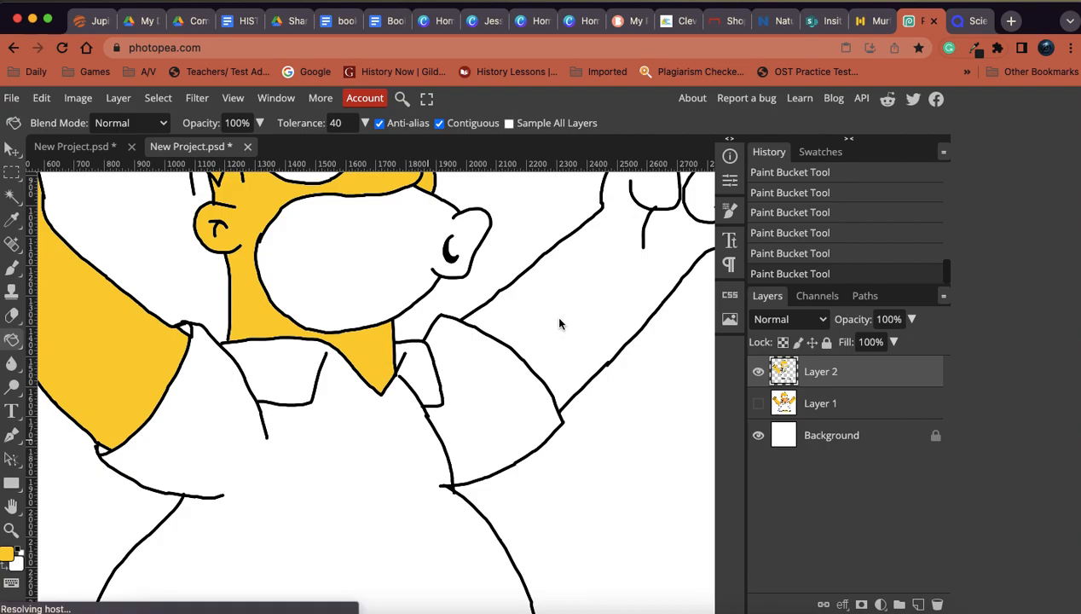
pyautogui.click(560, 324)
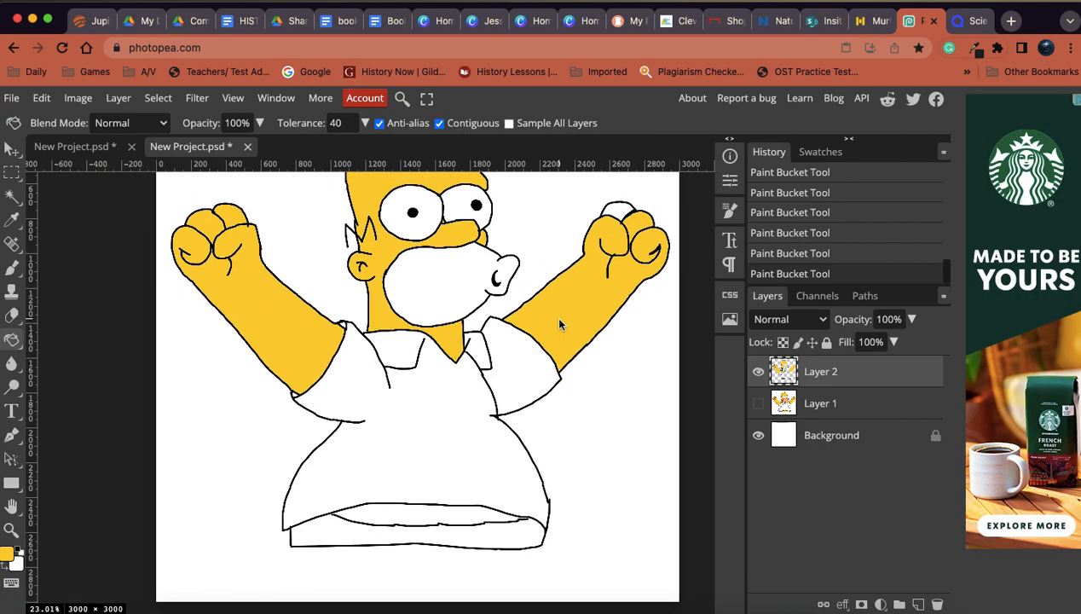
pyautogui.click(614, 213)
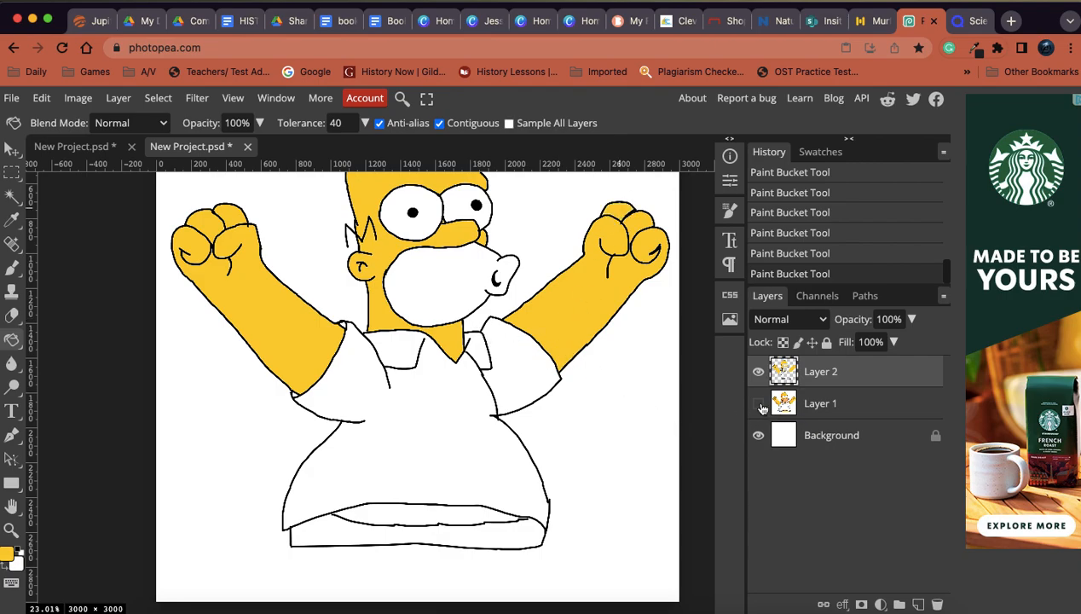
pyautogui.click(758, 403)
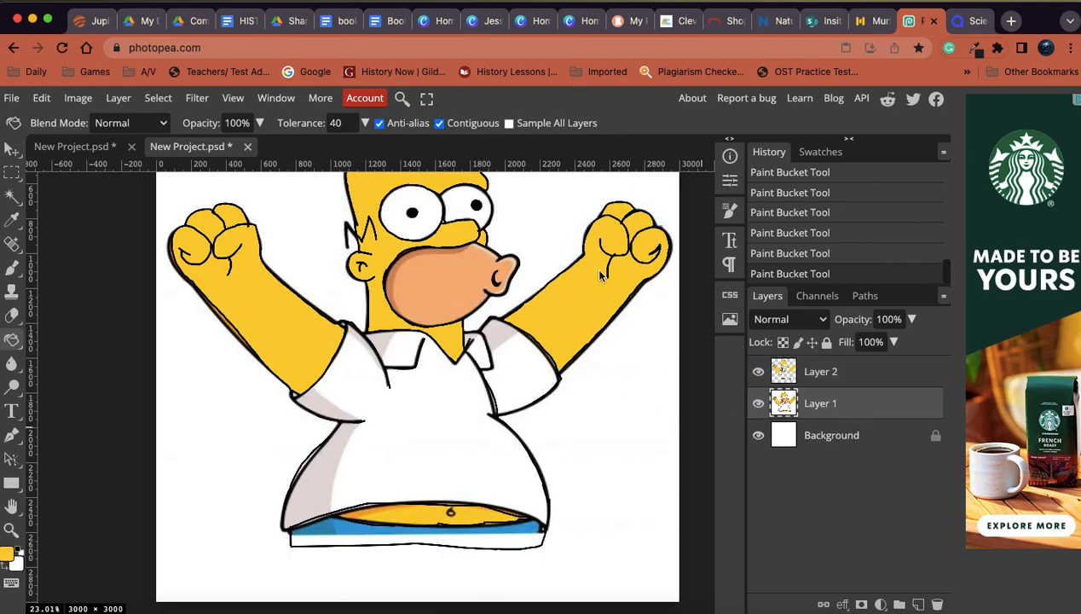
pyautogui.moveTo(585, 320)
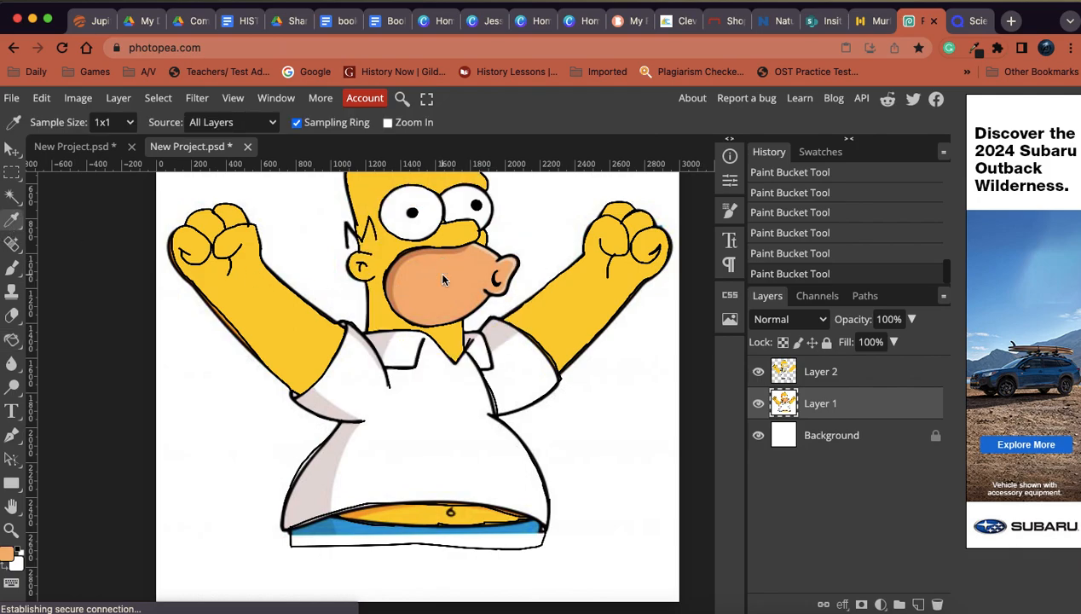
pyautogui.moveTo(514, 317)
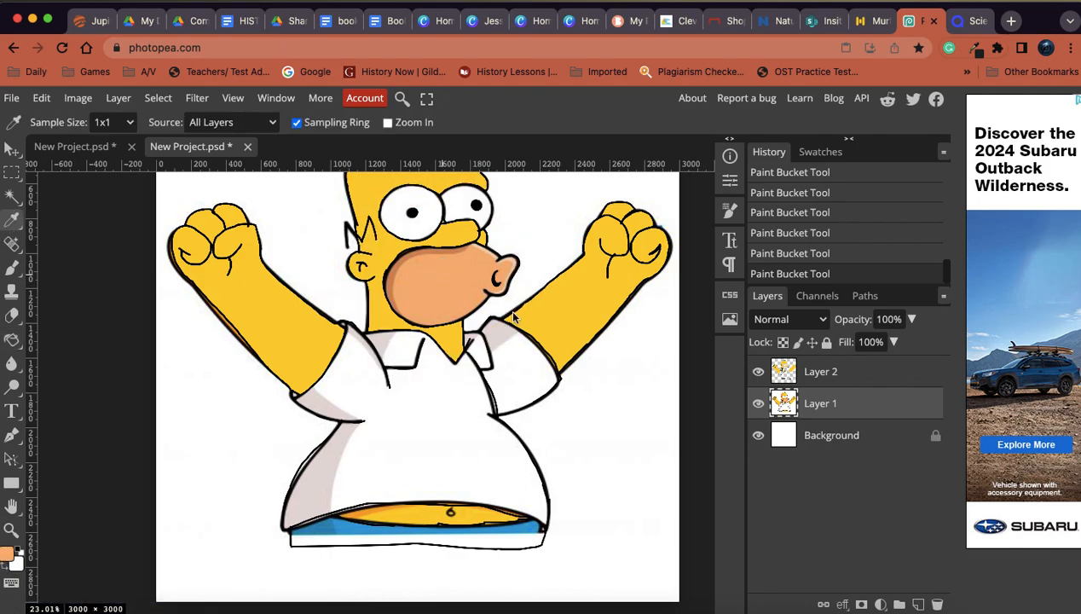
# Bucket-fill the sampled tan into Homer's muzzle on Layer 2, then hide the tracing to compare.
pyautogui.click(758, 403)
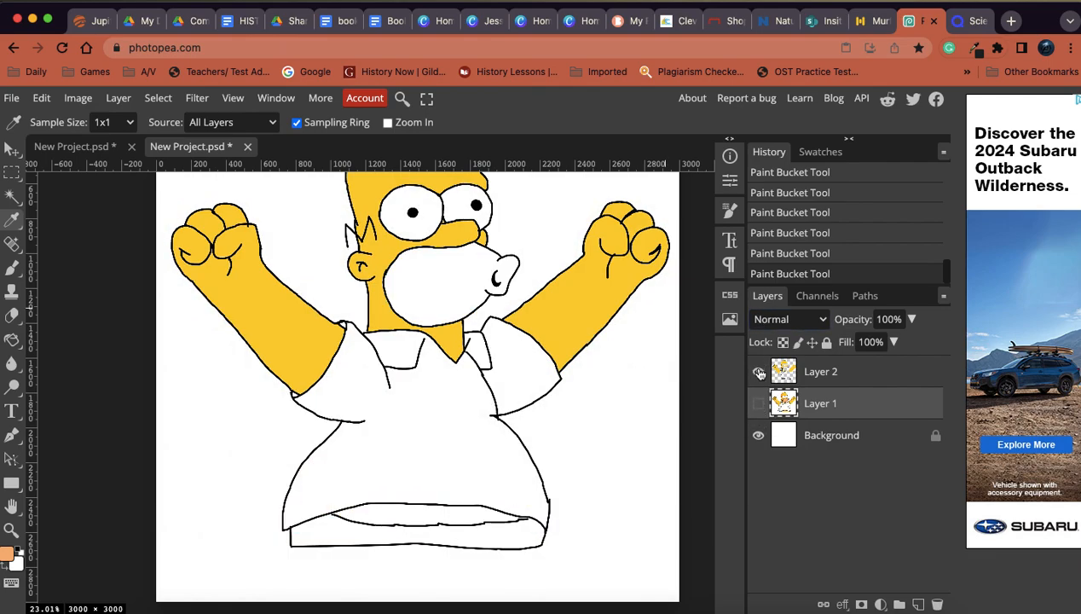
pyautogui.click(759, 371)
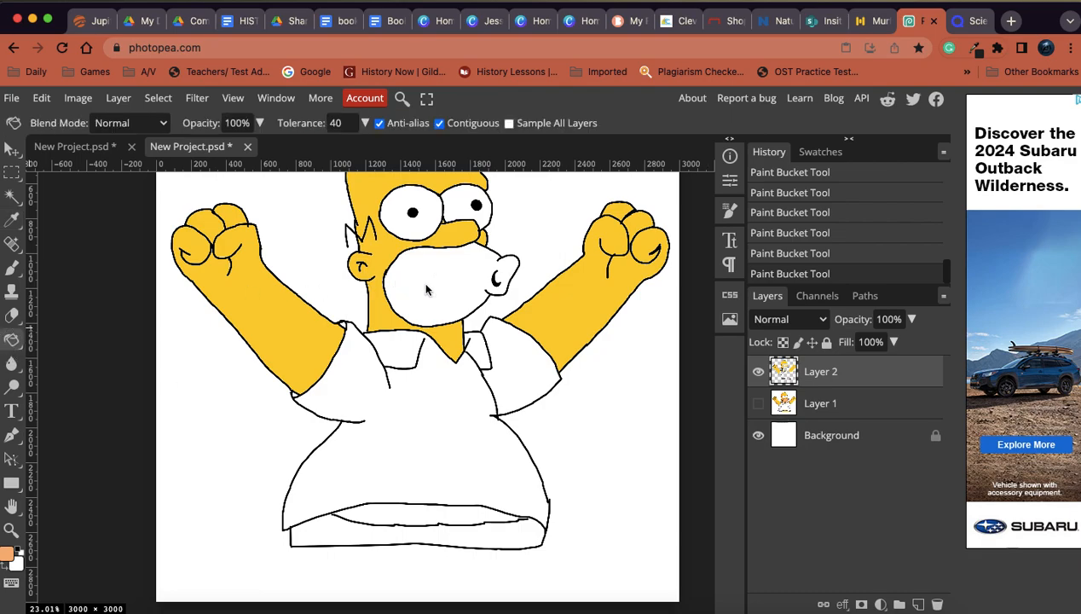
pyautogui.click(426, 290)
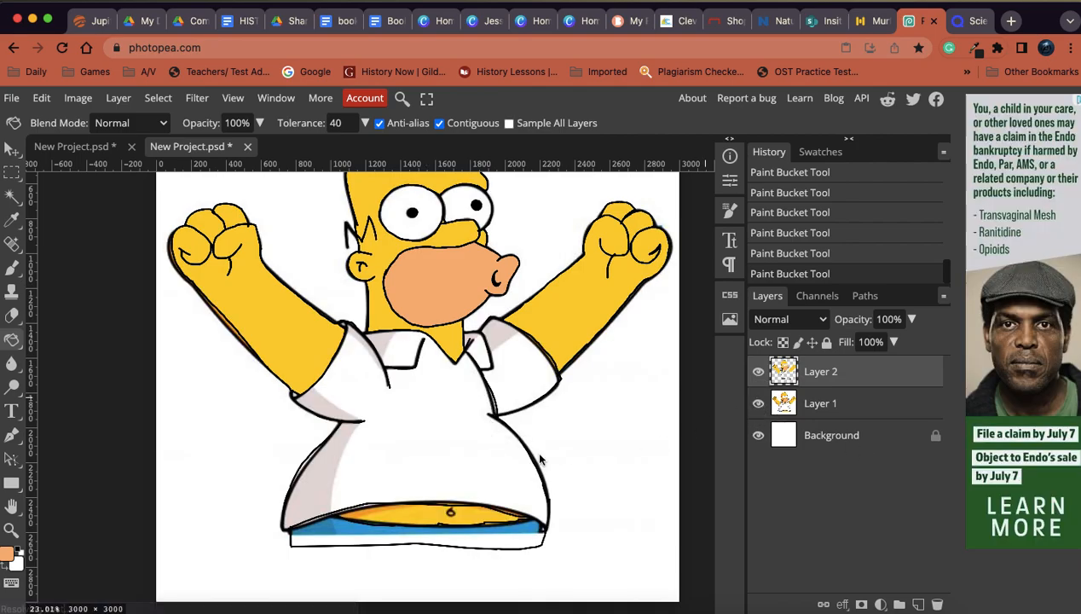
pyautogui.click(758, 370)
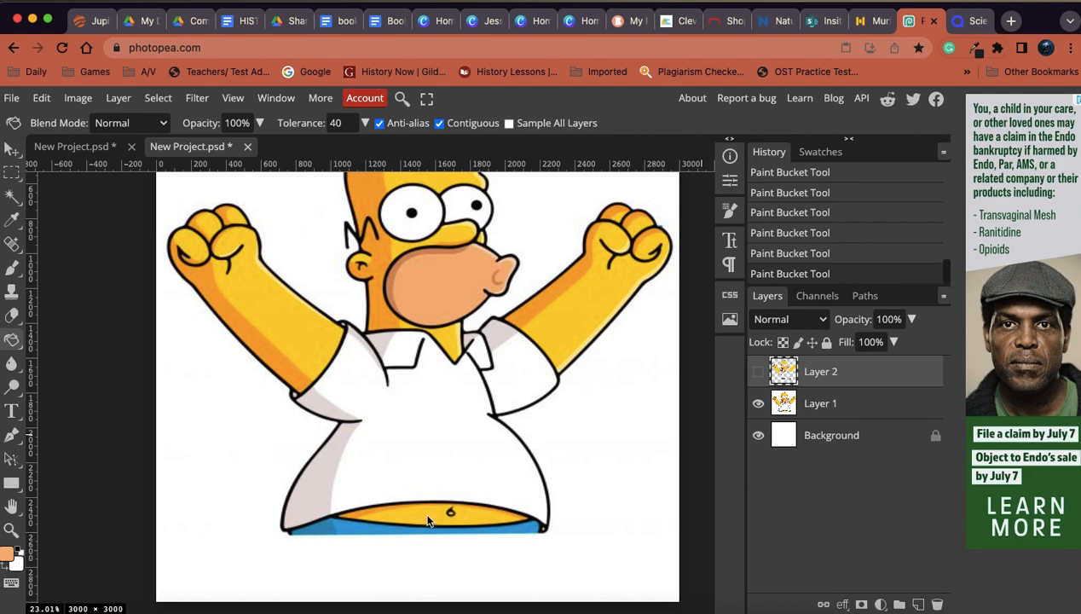
pyautogui.moveTo(269, 495)
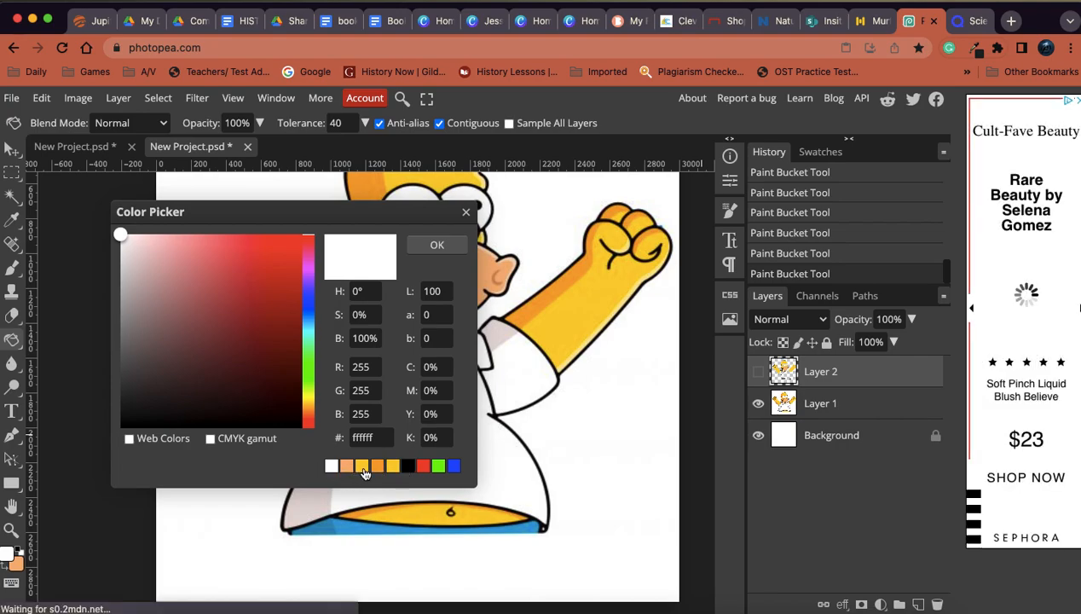
# Pick the yellow preset colour and toggle Layer 1 and Layer 2 visibility to compare.
pyautogui.click(361, 465)
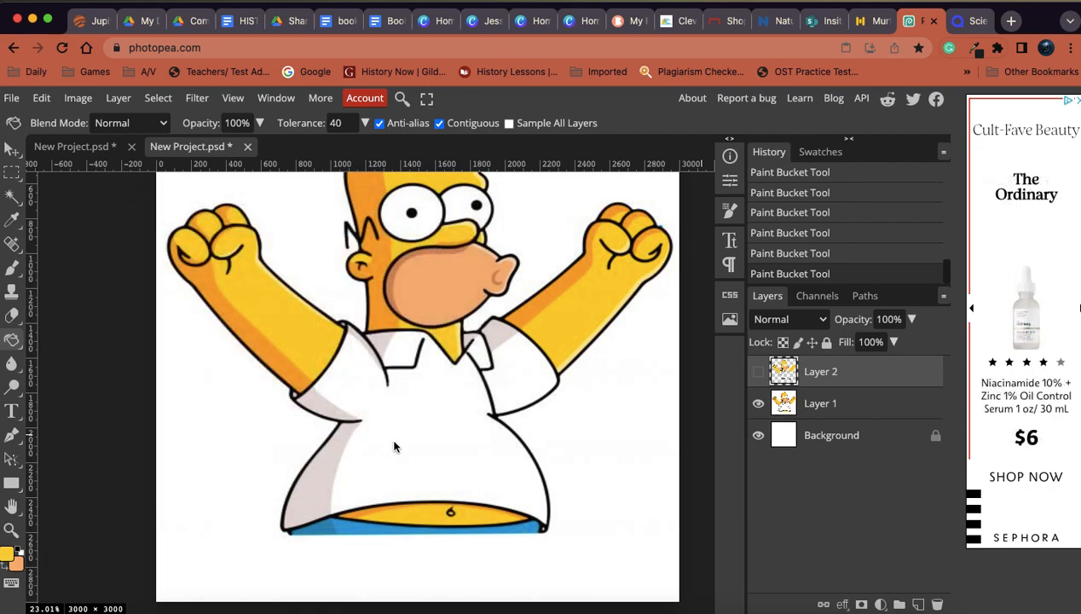
pyautogui.click(758, 403)
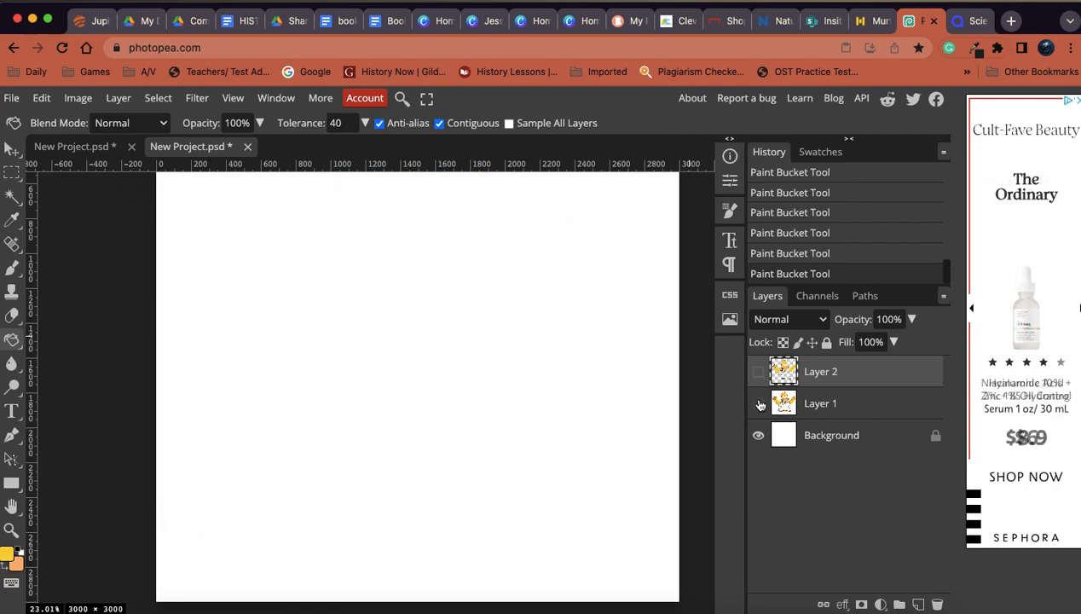
pyautogui.click(757, 371)
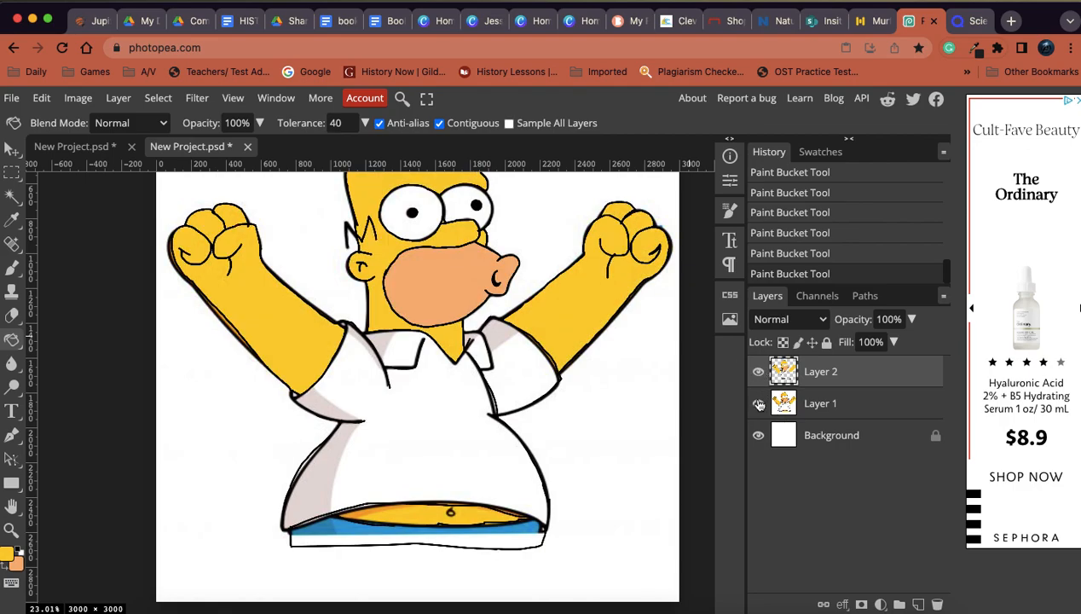
pyautogui.click(757, 404)
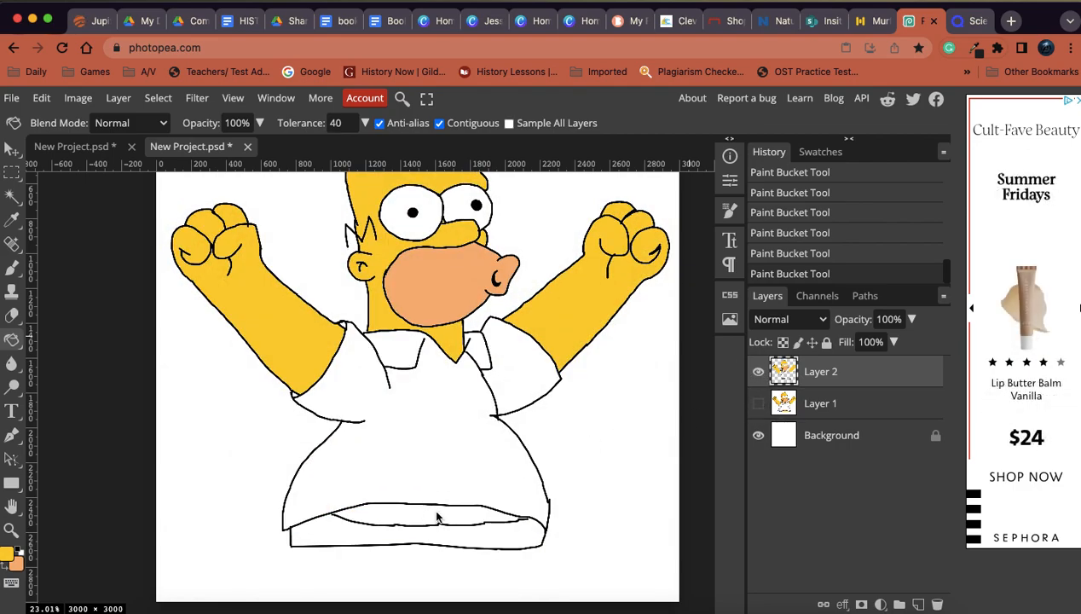
pyautogui.click(435, 518)
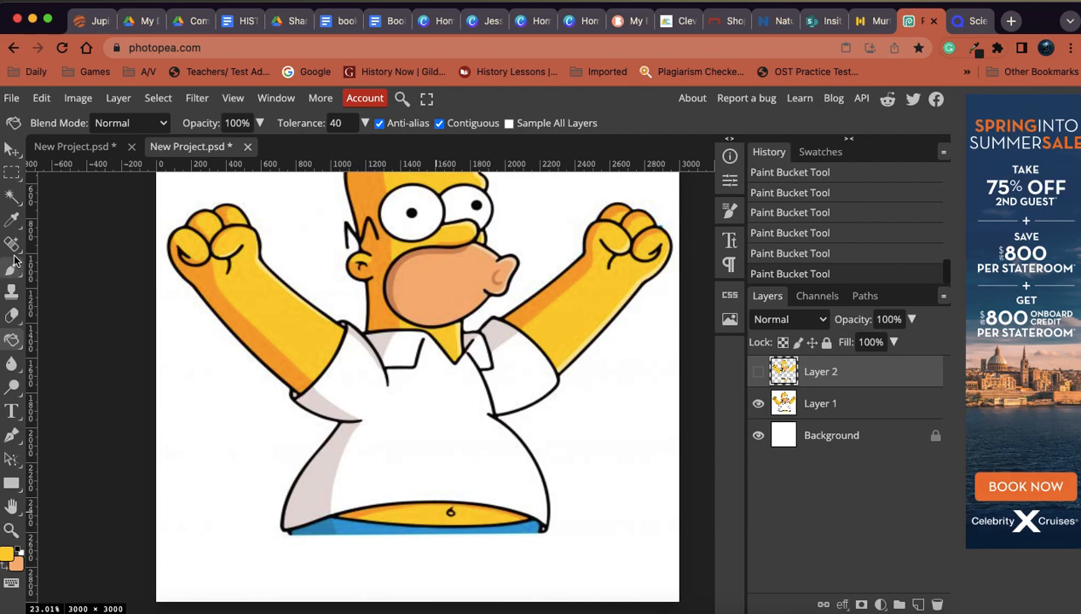
# Fill the pants with sampled blue, then hide Layer 1 and Background for transparency.
pyautogui.click(12, 222)
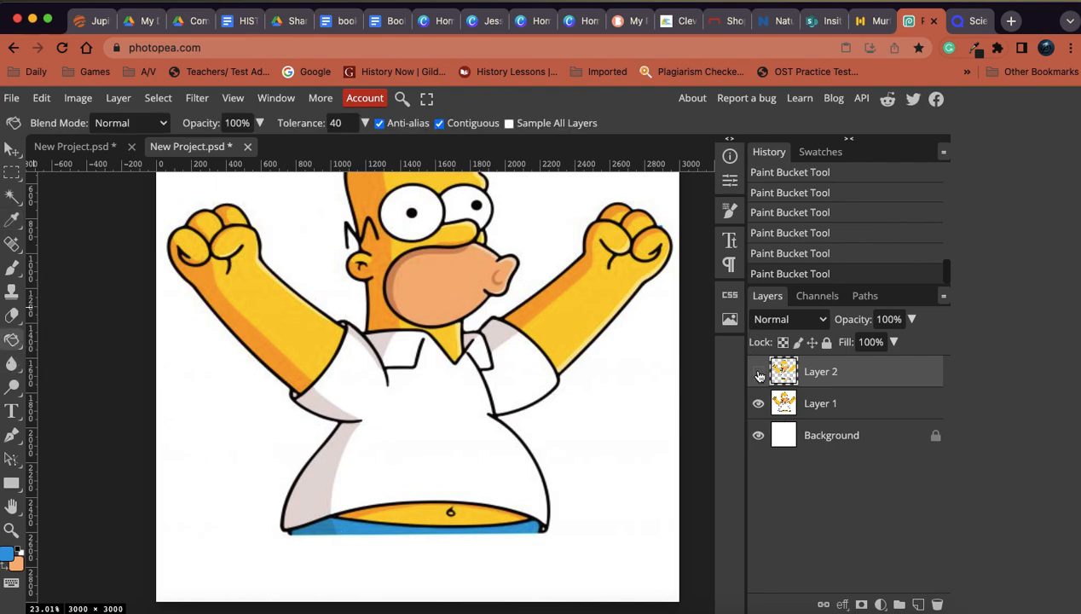
pyautogui.click(757, 403)
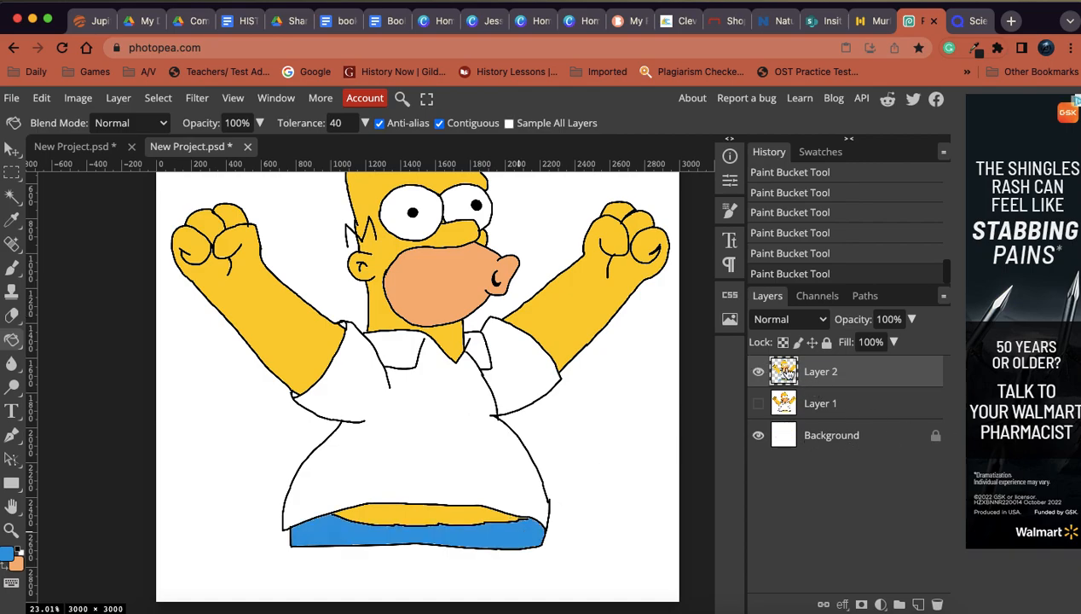
pyautogui.click(758, 404)
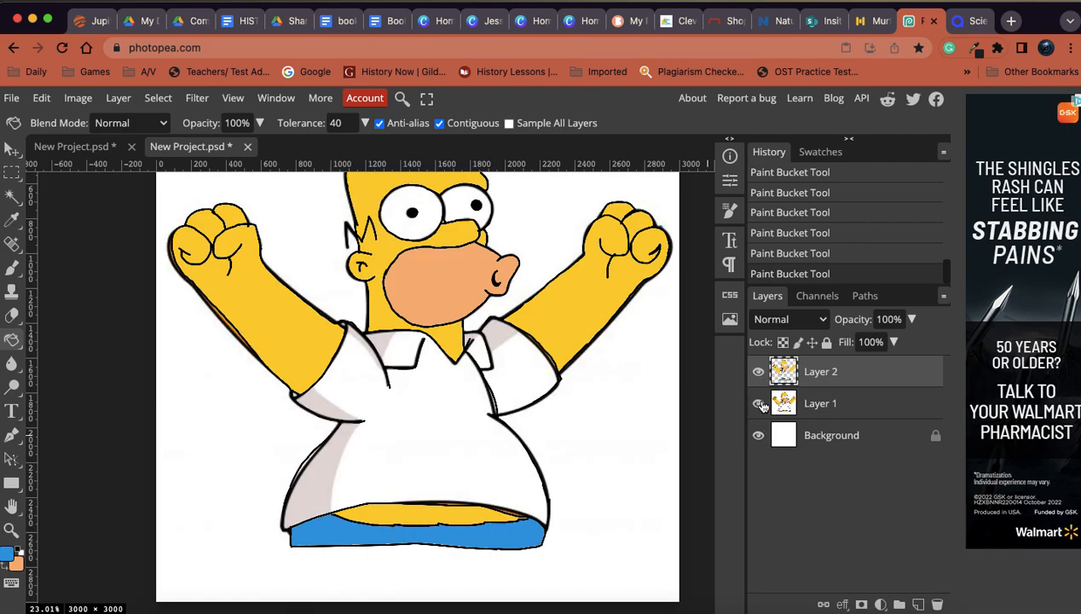
pyautogui.click(757, 434)
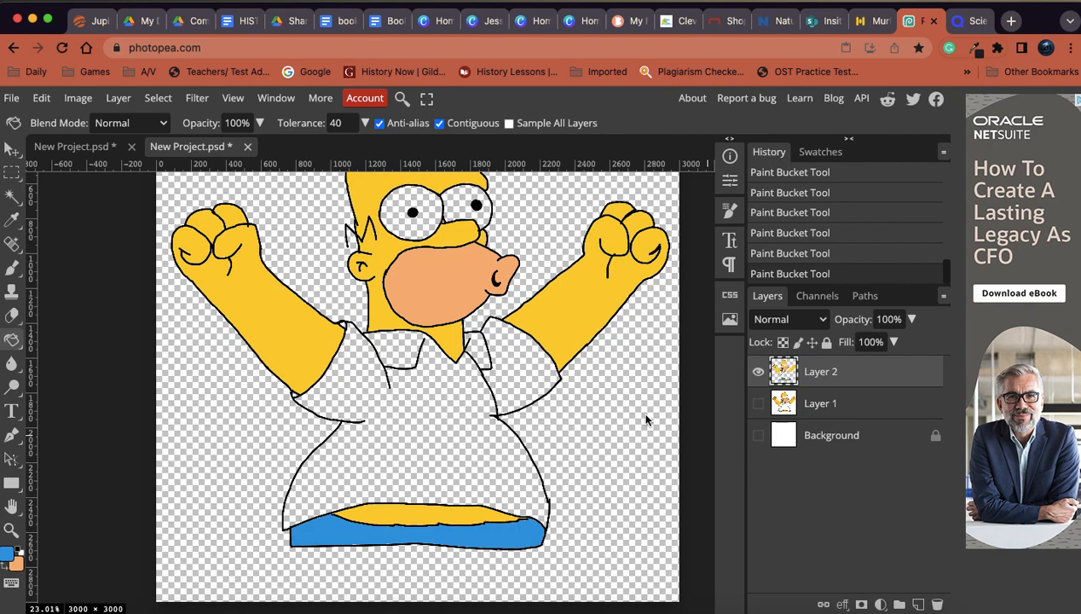
pyautogui.moveTo(400, 391)
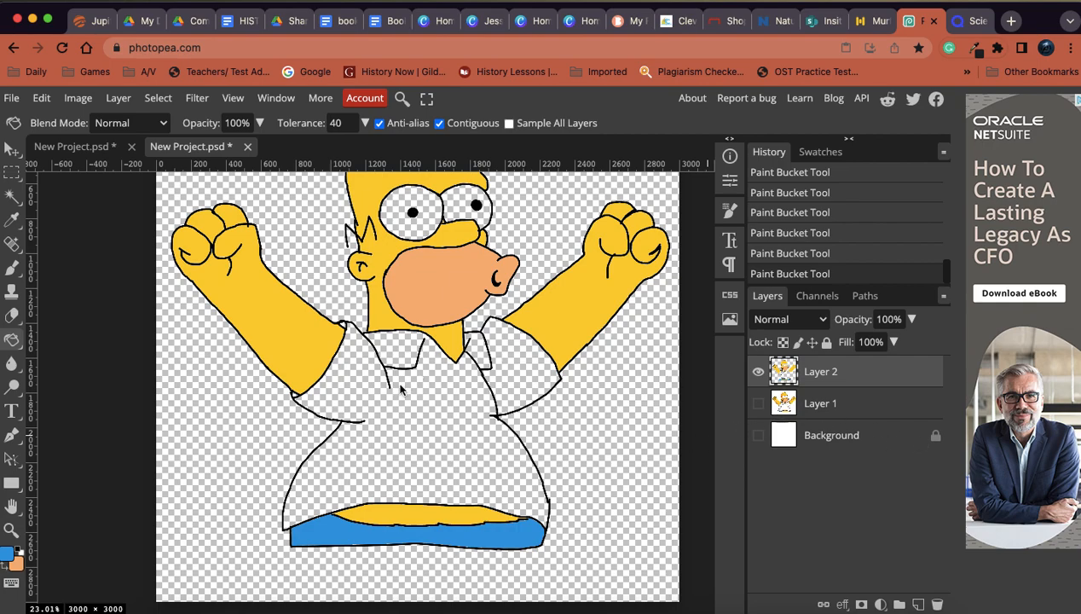
pyautogui.moveTo(516, 424)
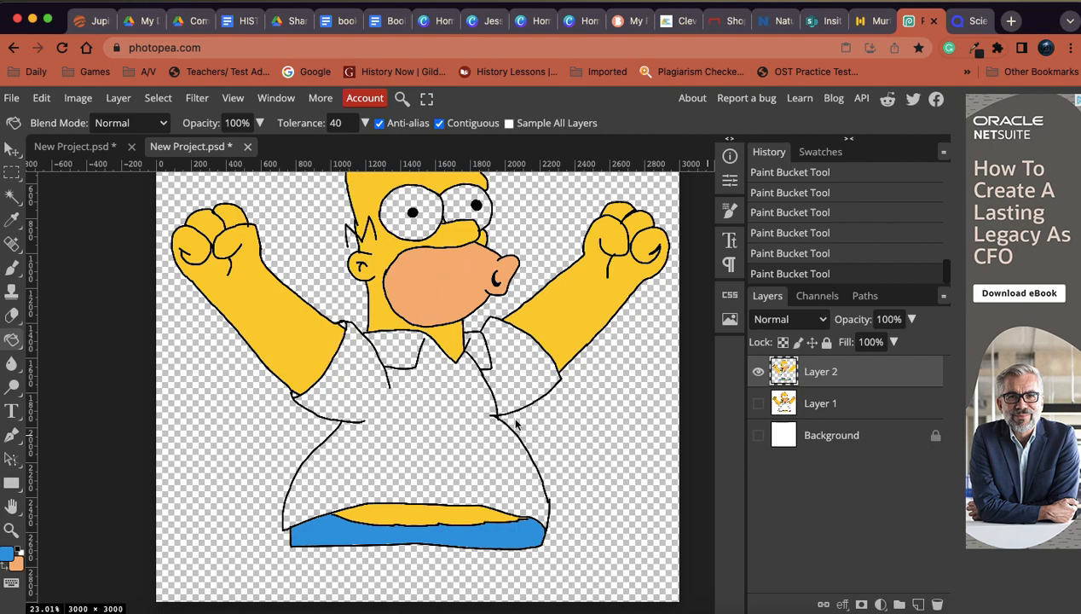
pyautogui.moveTo(406, 381)
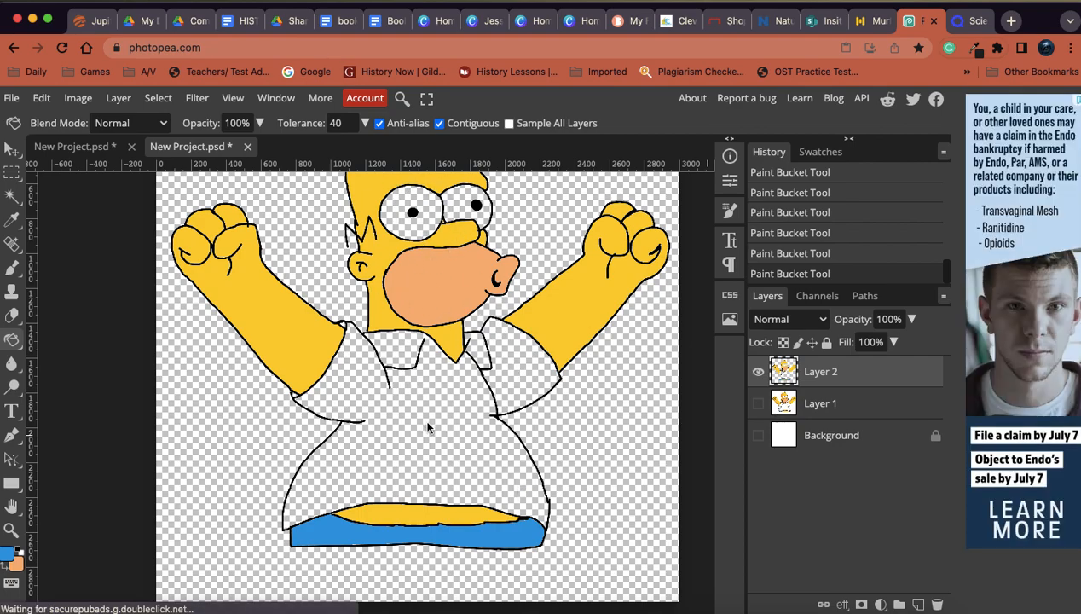
pyautogui.moveTo(542, 451)
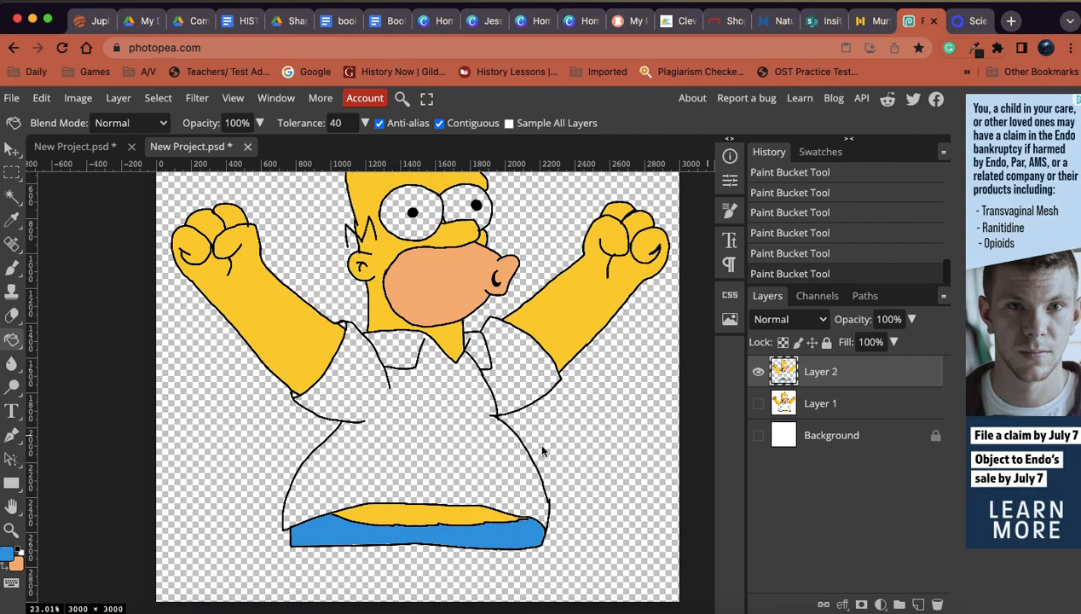
pyautogui.moveTo(380, 423)
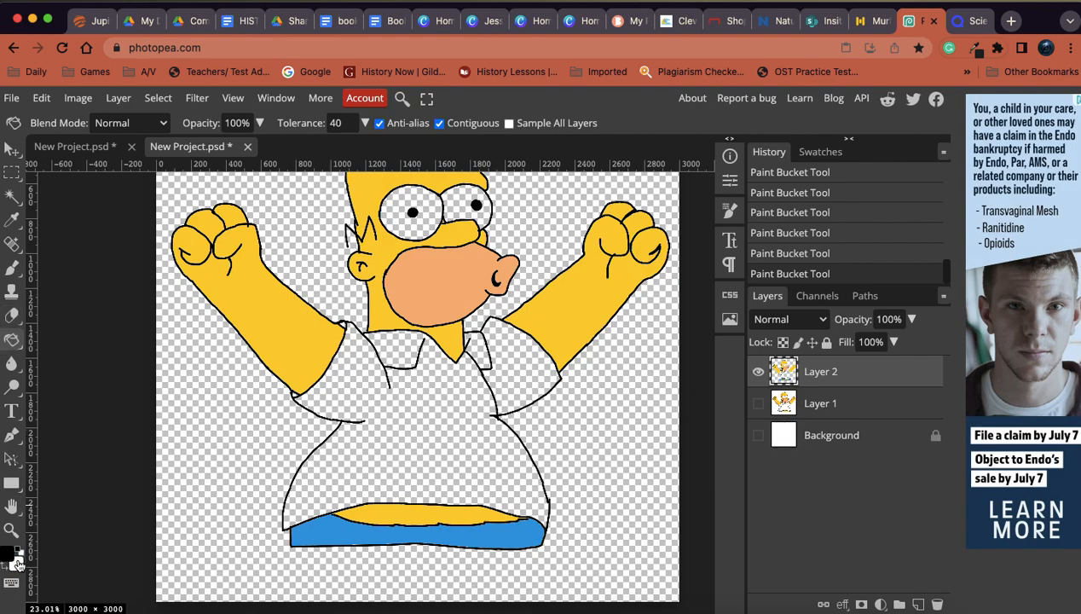
# Choose white in the Color Picker, undo a black eye fill, and bucket-fill the eyes and shirt.
pyautogui.click(12, 552)
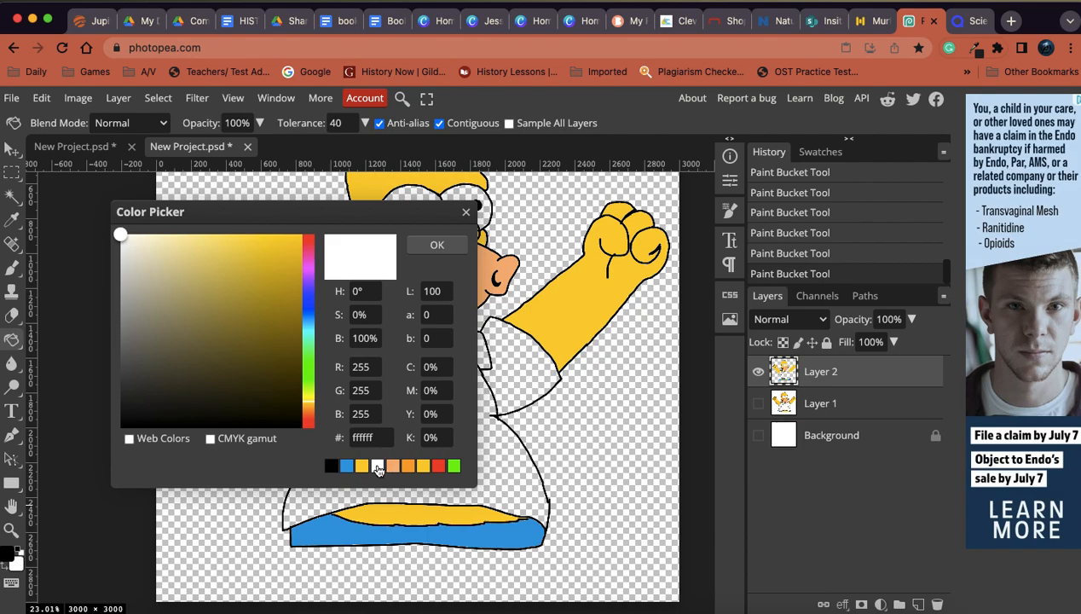
pyautogui.click(437, 244)
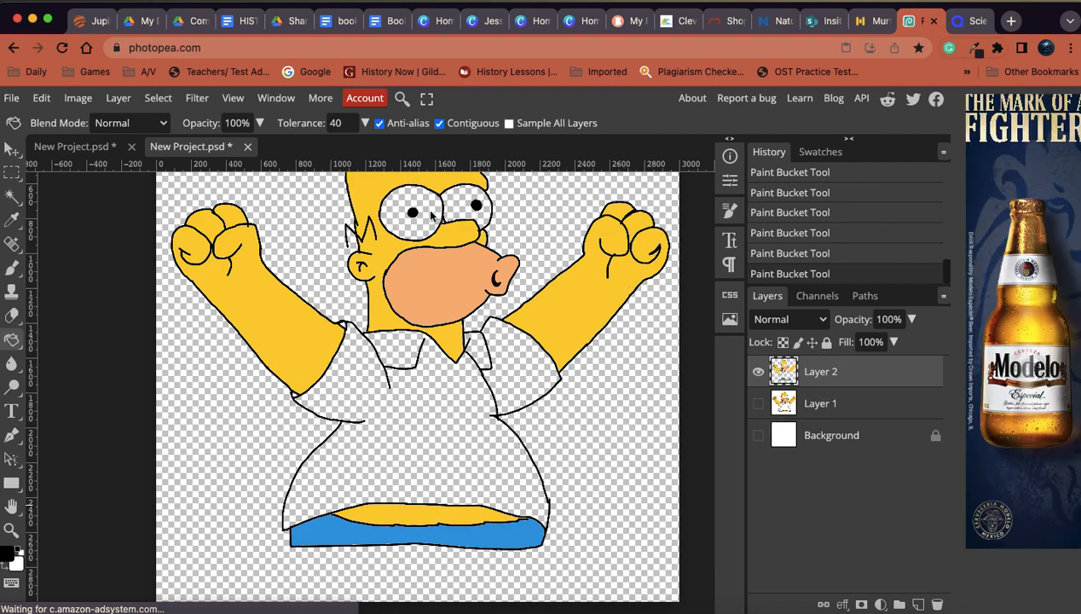
pyautogui.click(412, 211)
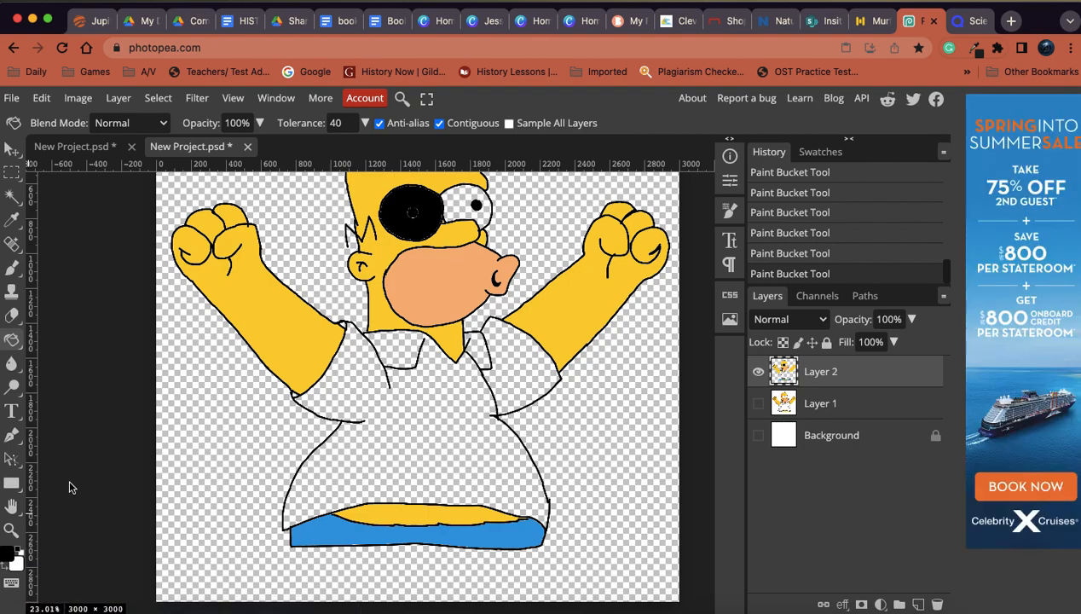
pyautogui.click(412, 211)
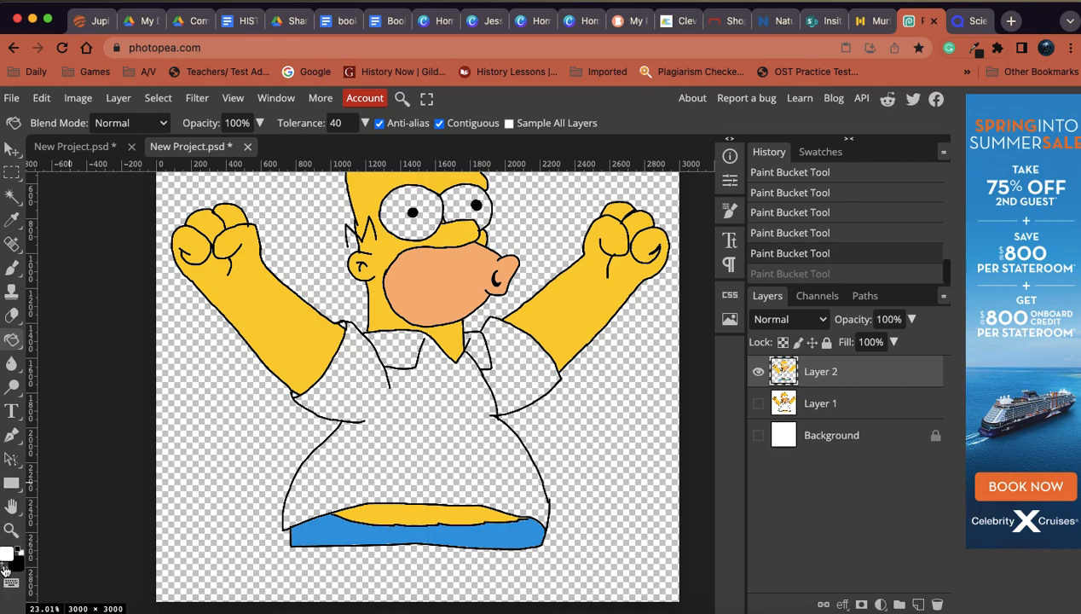
pyautogui.click(12, 339)
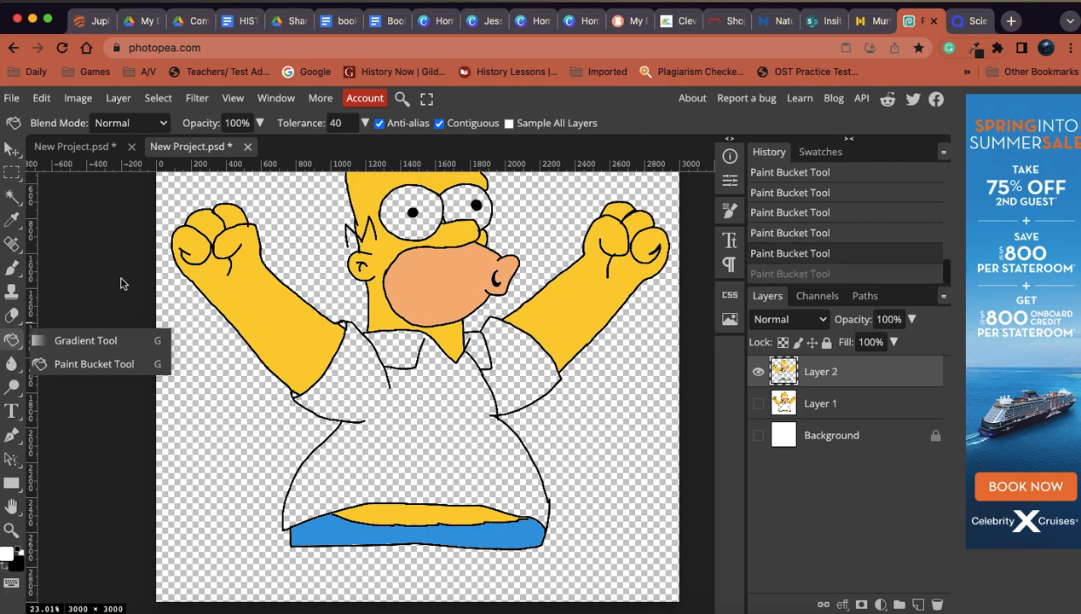
pyautogui.click(413, 211)
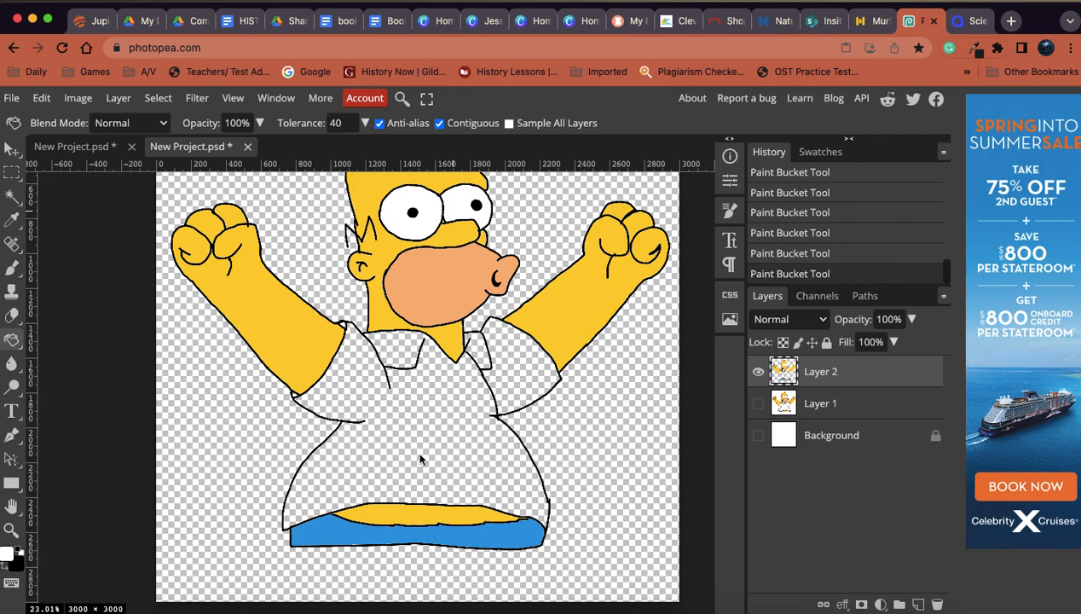
pyautogui.click(418, 443)
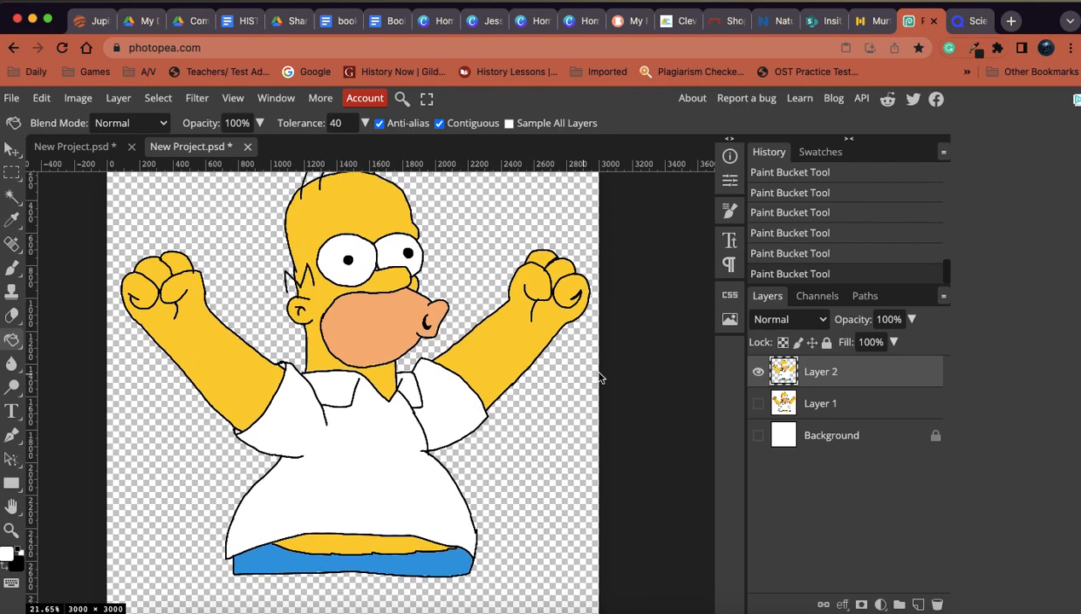
pyautogui.click(756, 403)
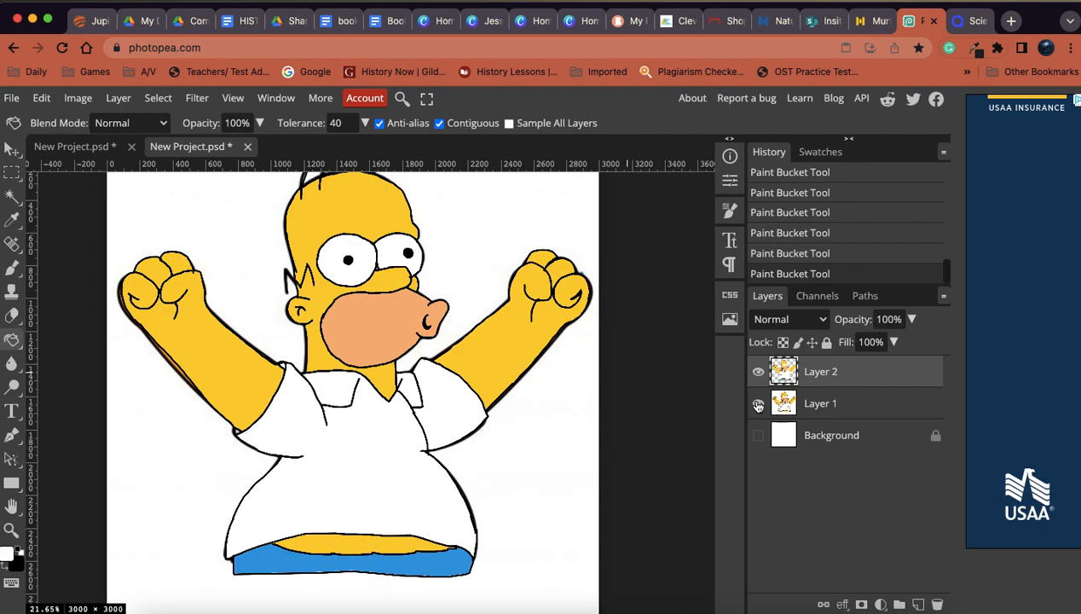
pyautogui.click(756, 370)
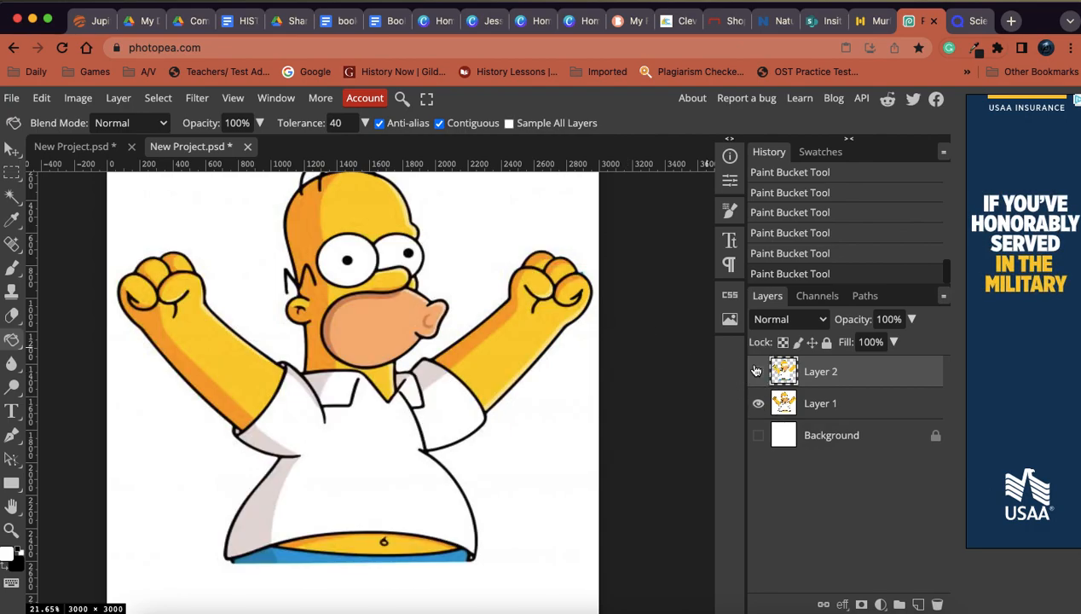
pyautogui.click(757, 370)
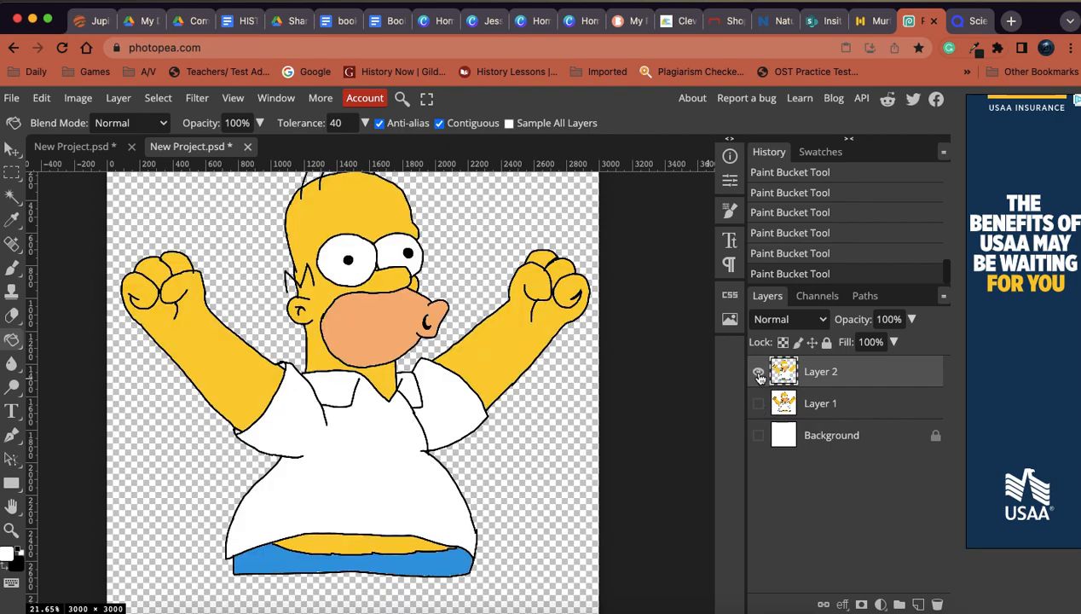
pyautogui.click(758, 370)
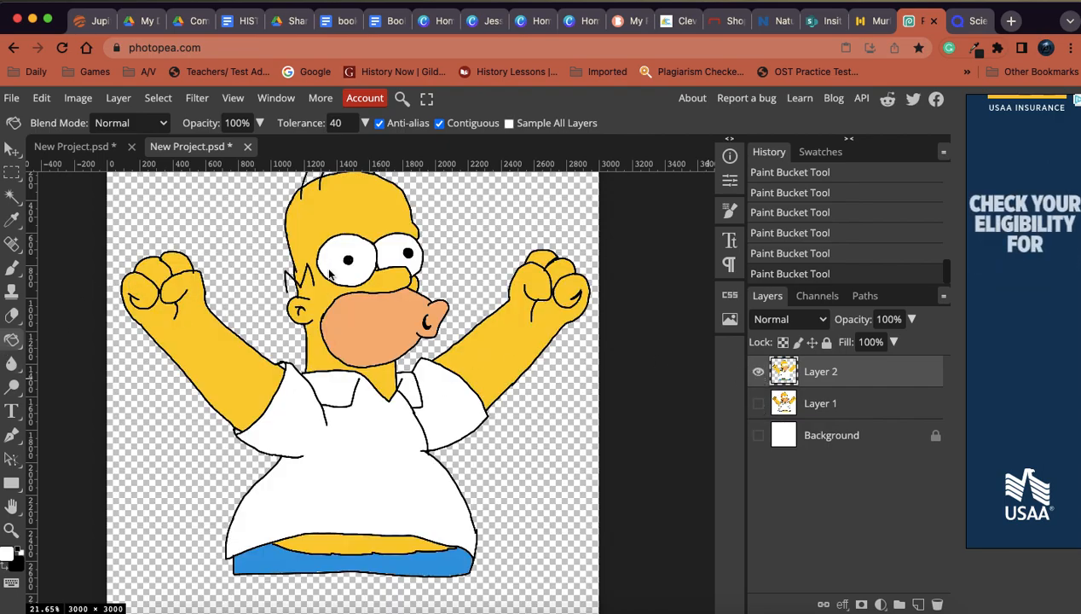